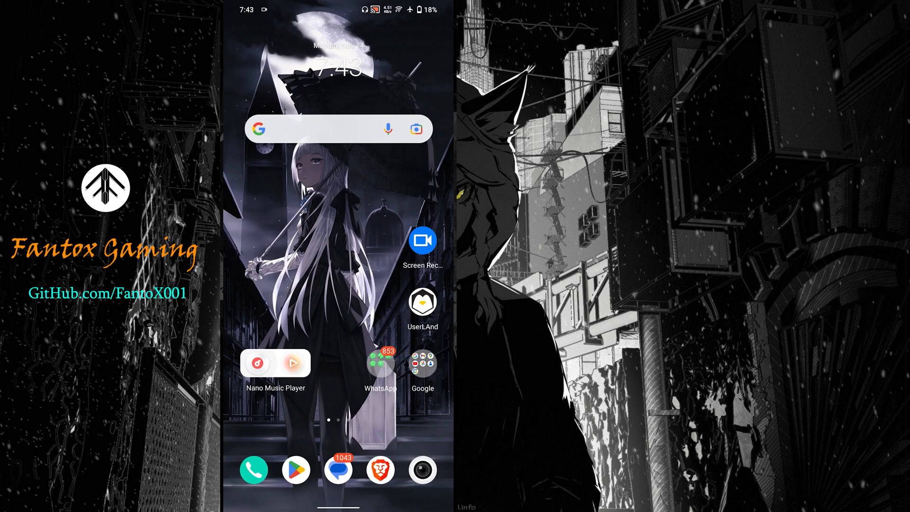
Step: Find the UserLAnd app in the app store and launch it
{"action": "left_click", "coordinate": [295, 469]}
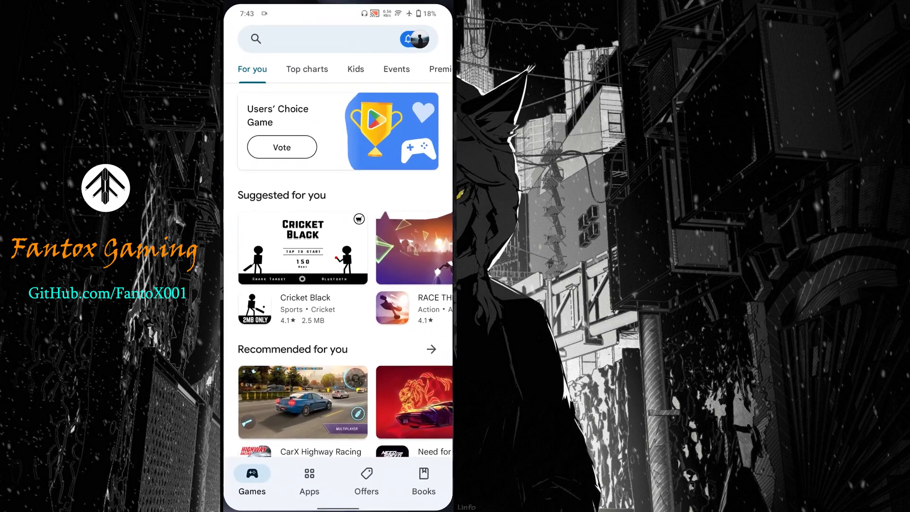
{"action": "left_click", "coordinate": [319, 37]}
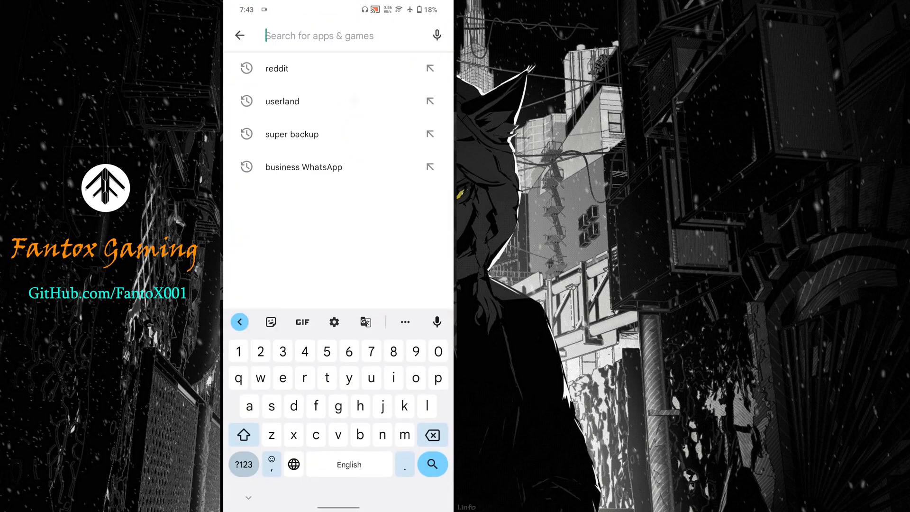
{"action": "left_click", "coordinate": [240, 35]}
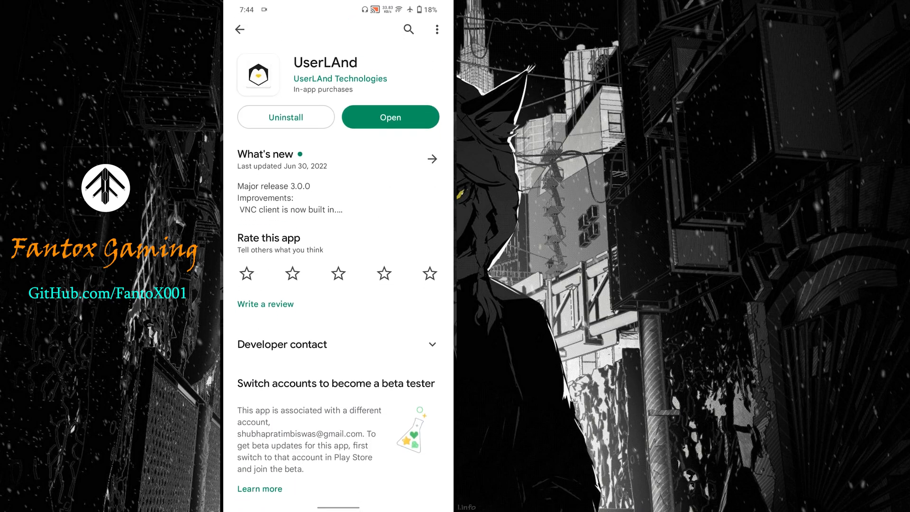
{"action": "scroll", "scroll_direction": "down", "scroll_amount": 3}
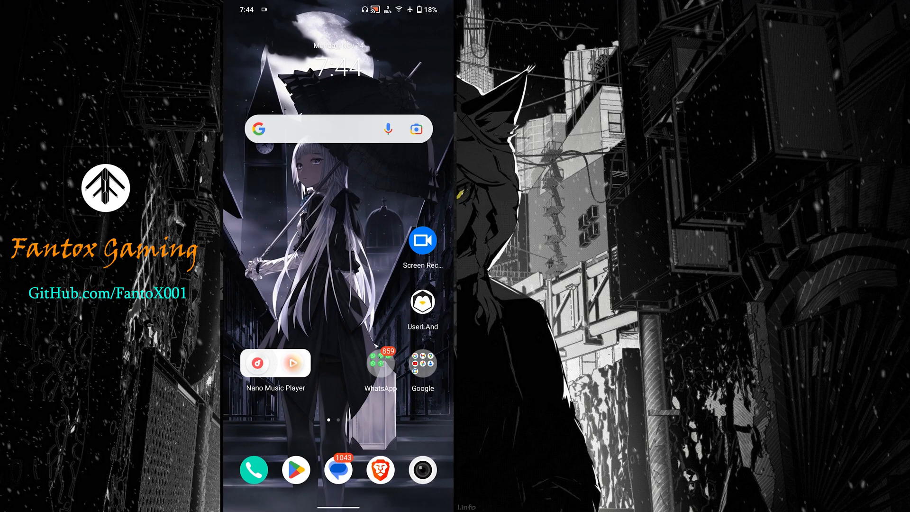
{"action": "left_click", "coordinate": [423, 301]}
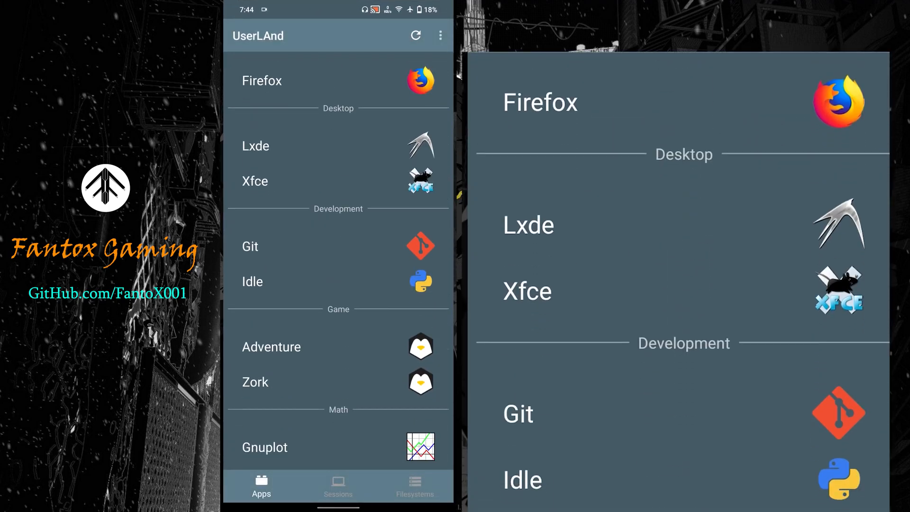
Step: Pick Debian, grant storage and media permission, and continue with a Terminal connection
{"action": "scroll", "scroll_direction": "down", "scroll_amount": 3}
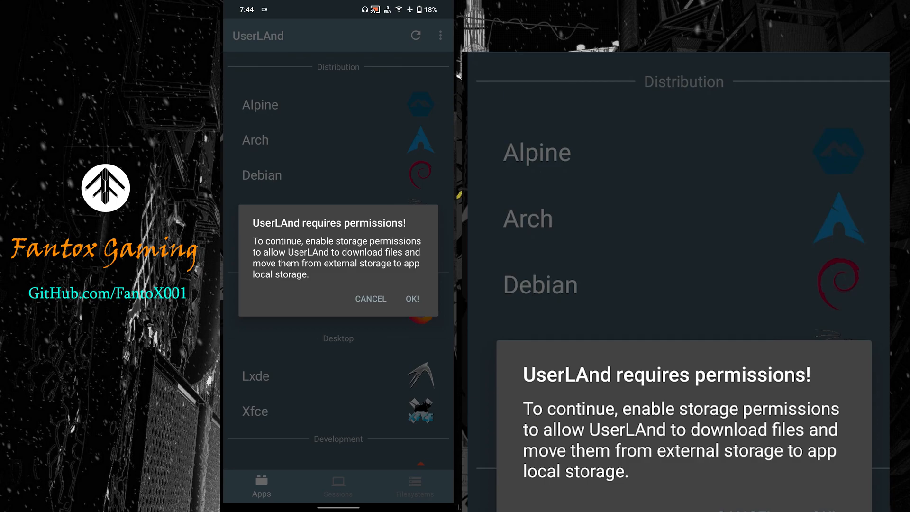
{"action": "left_click", "coordinate": [412, 299]}
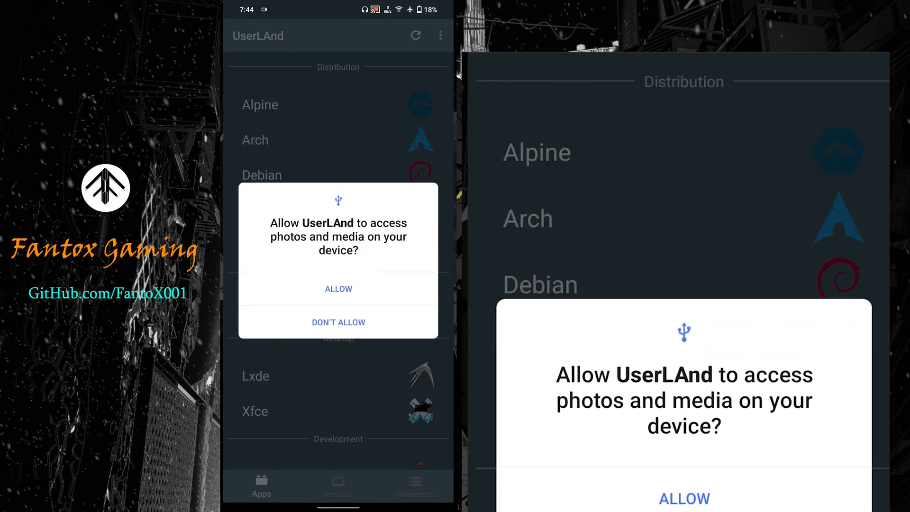
{"action": "left_click", "coordinate": [337, 288]}
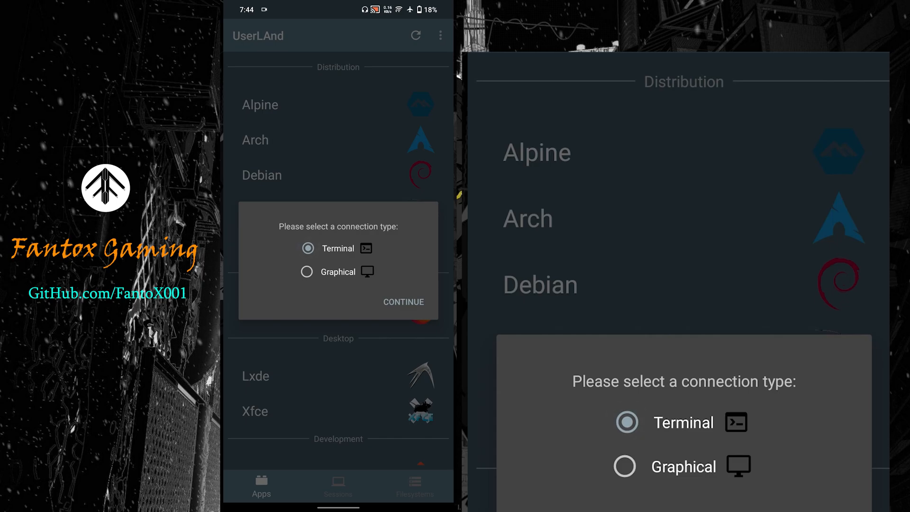
{"action": "left_click", "coordinate": [403, 302]}
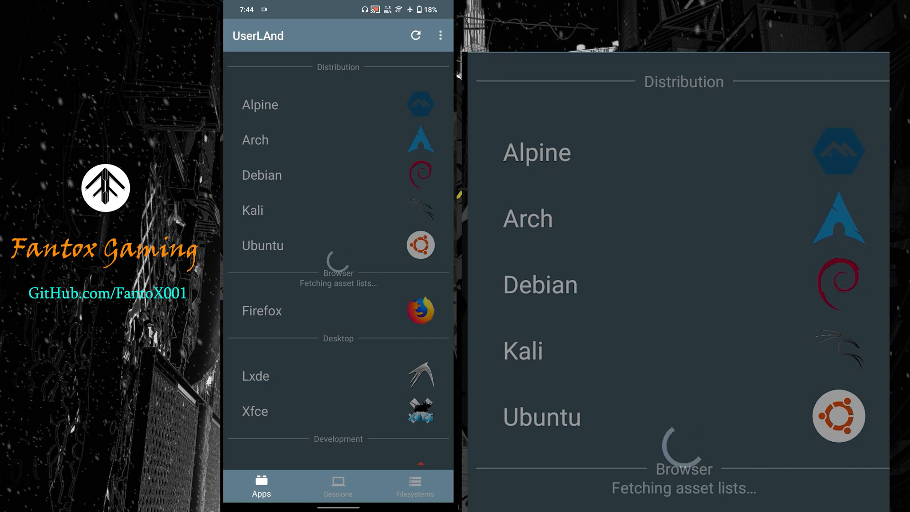
{"action": "scroll", "scroll_direction": "down", "scroll_amount": 3}
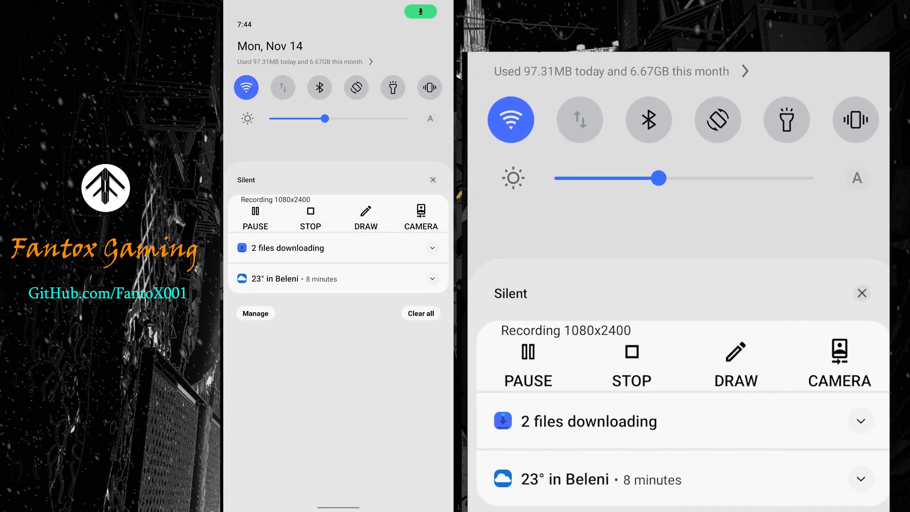
Step: Watch the 2-file Debian download in the notification shade until the terminal welcome appears
{"action": "left_click", "coordinate": [432, 247]}
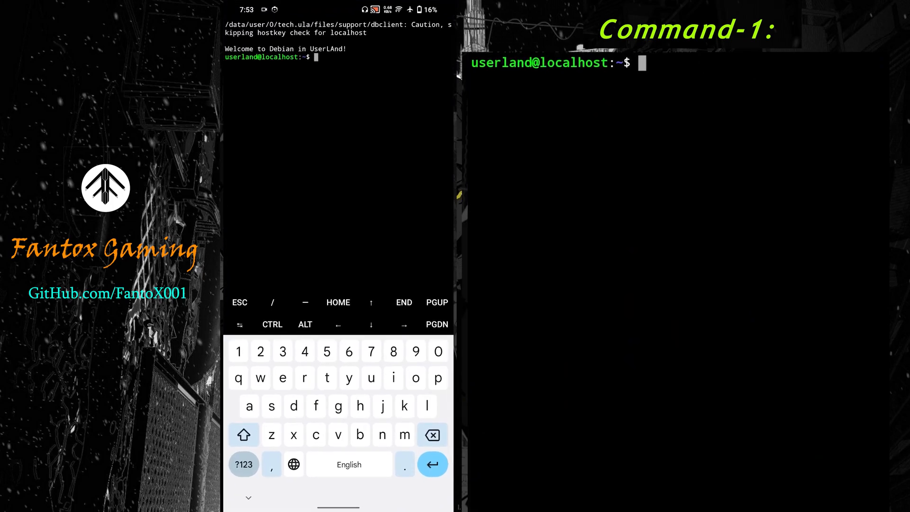
Step: Run 'sudo apt update', accept repository changes with y, and enter 'sudo apt install bash'
{"action": "double_click", "coordinate": [330, 49]}
{"action": "type", "text": "sudo apt update"}
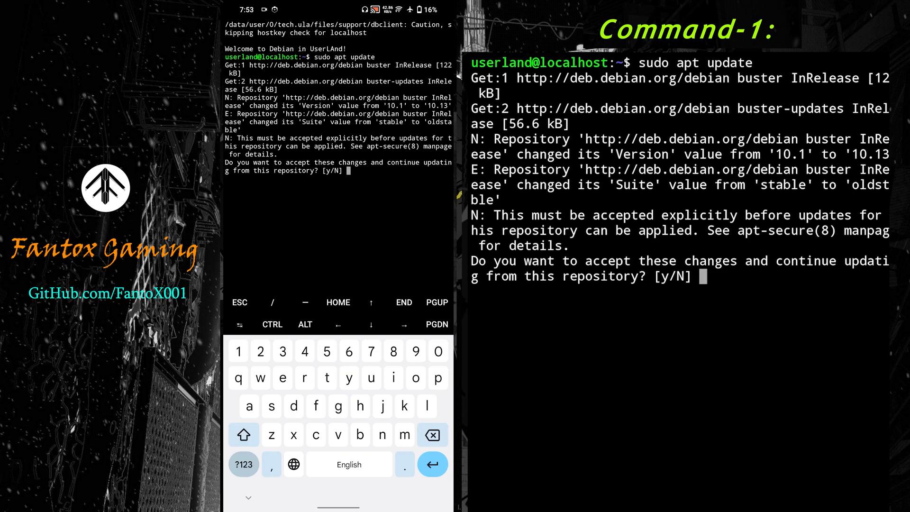
{"action": "type", "text": "y"}
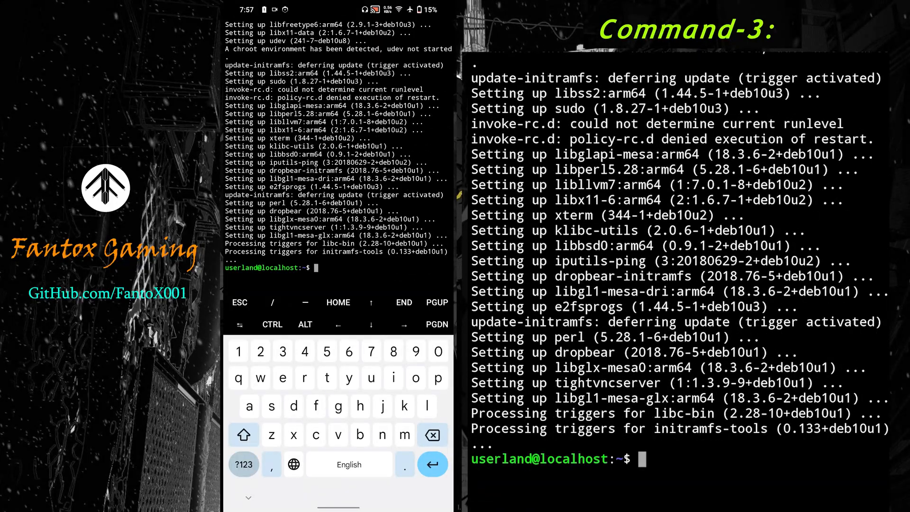
{"action": "type", "text": "sudo apt install bash"}
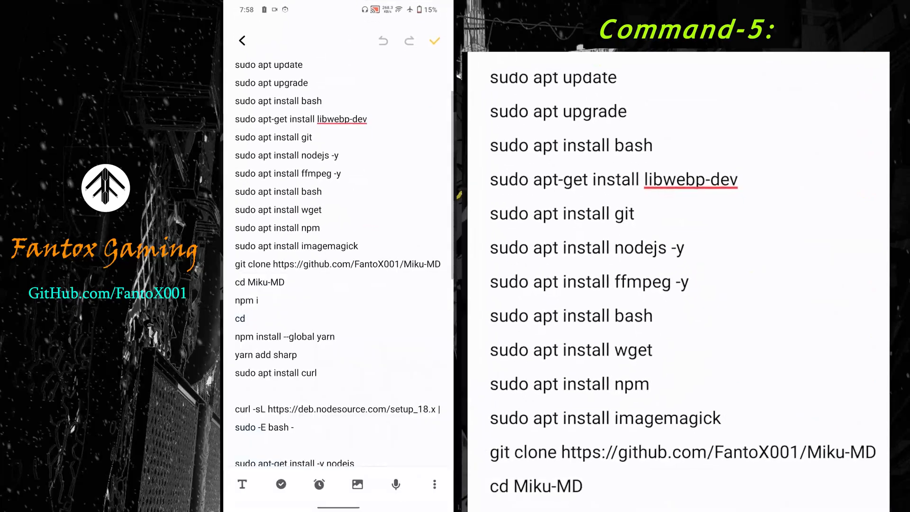
Step: Install git answering y, then run 'sudo apt install ffmpeg -y' copied from Notes
{"action": "double_click", "coordinate": [273, 136]}
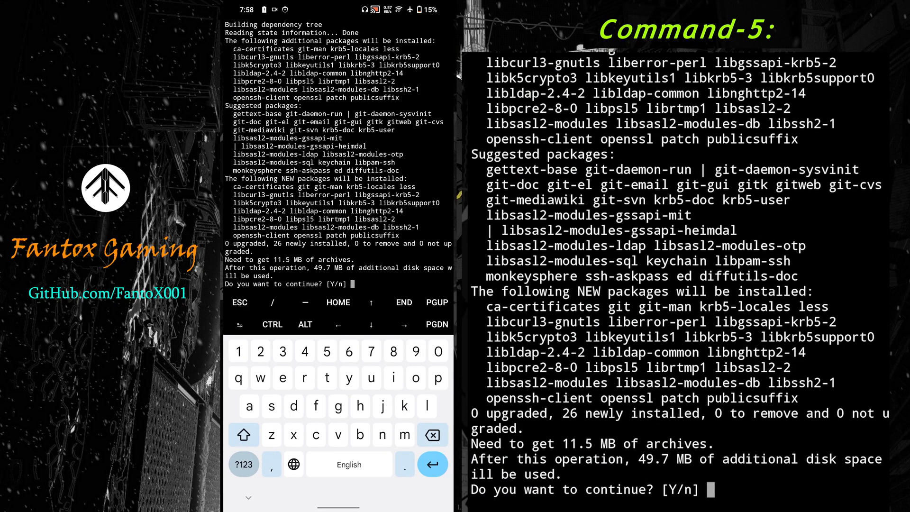
{"action": "type", "text": "y"}
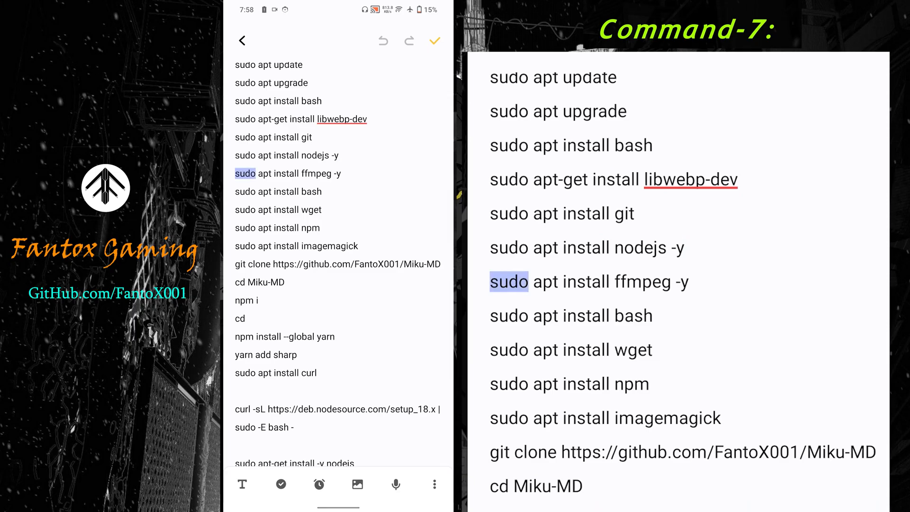
{"action": "double_click", "coordinate": [287, 173]}
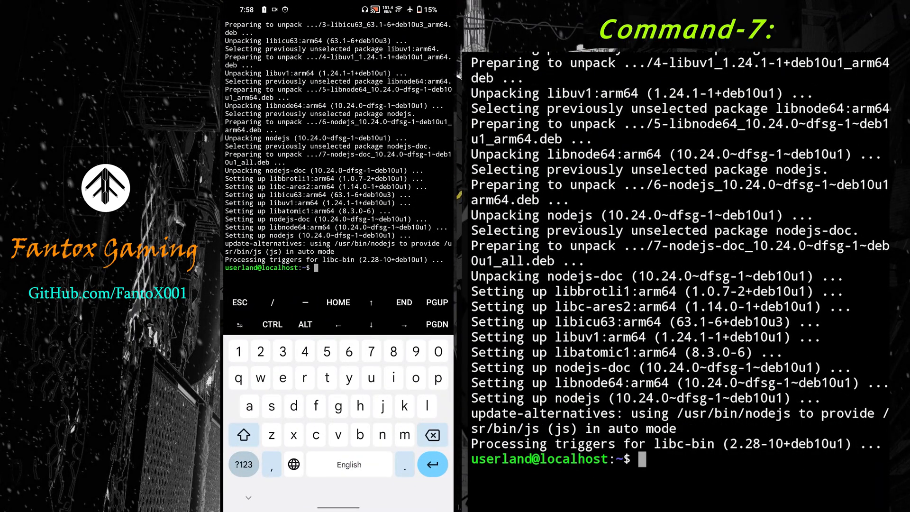
{"action": "type", "text": "sudo apt install ffmpeg -y"}
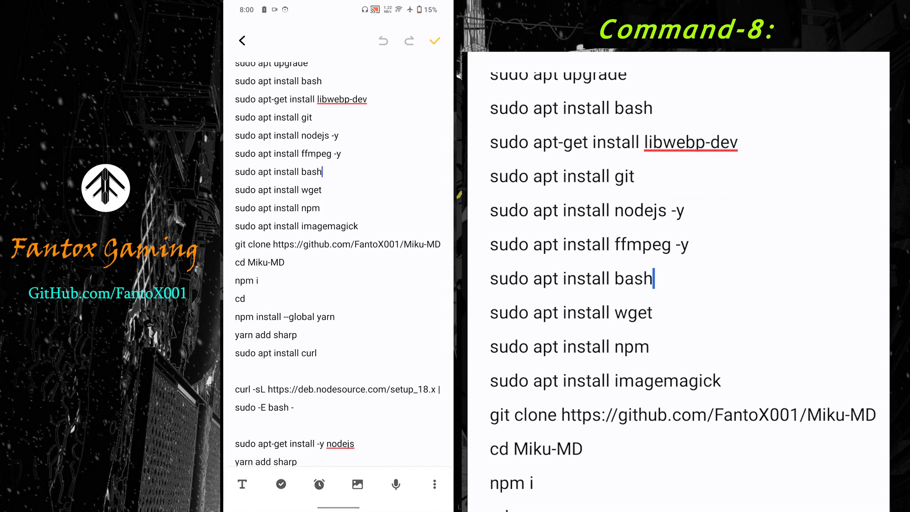
Step: Install bash, wget and npm, then enter 'sudo apt install imagemagick'
{"action": "double_click", "coordinate": [277, 190]}
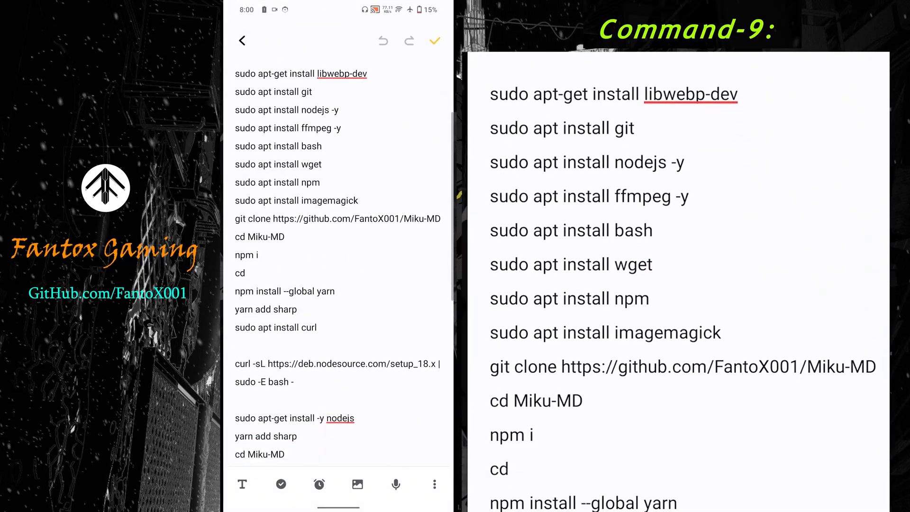
{"action": "double_click", "coordinate": [278, 185]}
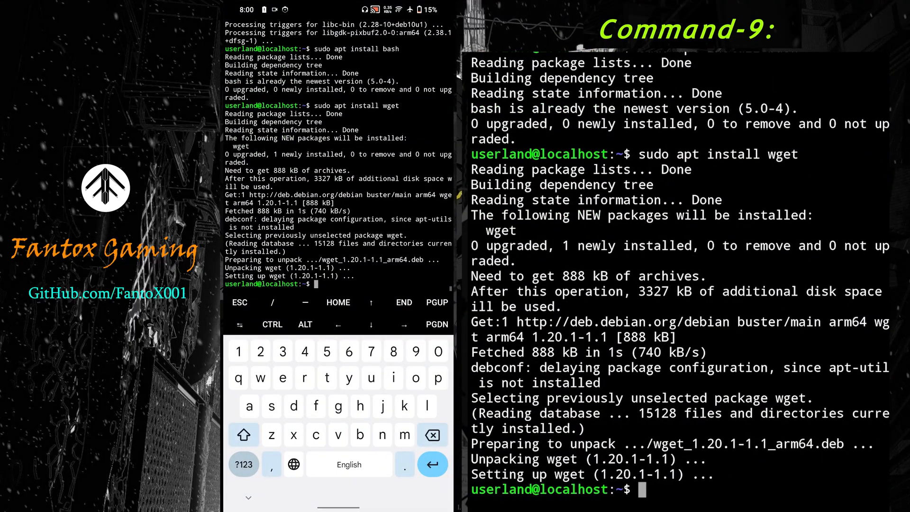
{"action": "type", "text": "npm"}
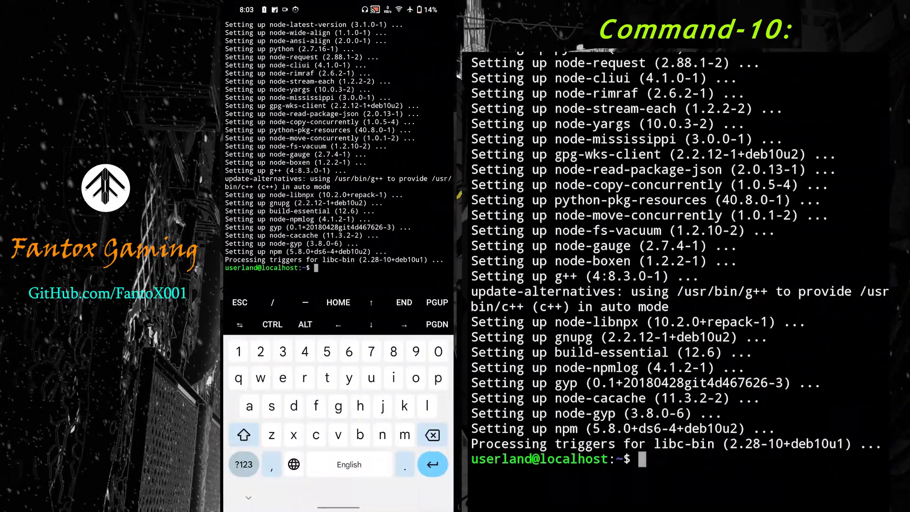
{"action": "type", "text": "sudo apt install imagemagick"}
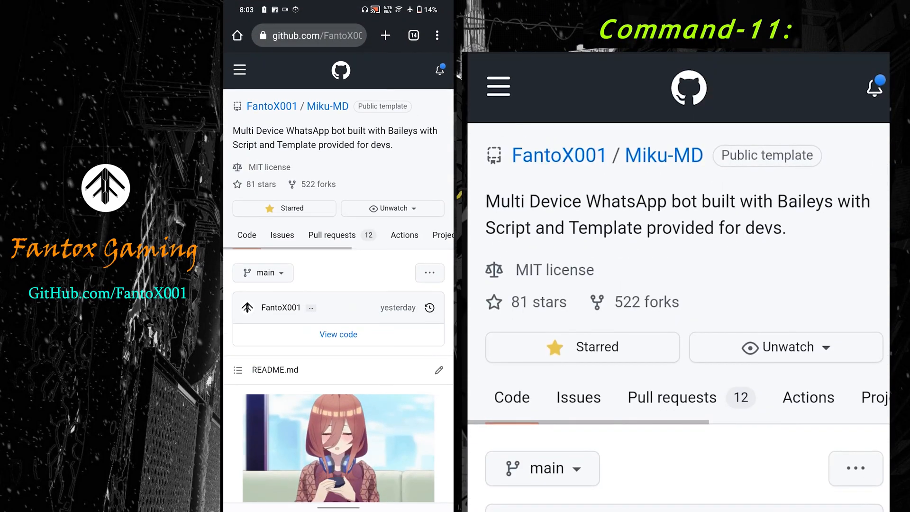
Step: Switch the Miku-MD repository page to desktop layout and scroll through the README
{"action": "scroll", "scroll_direction": "down", "scroll_amount": 3}
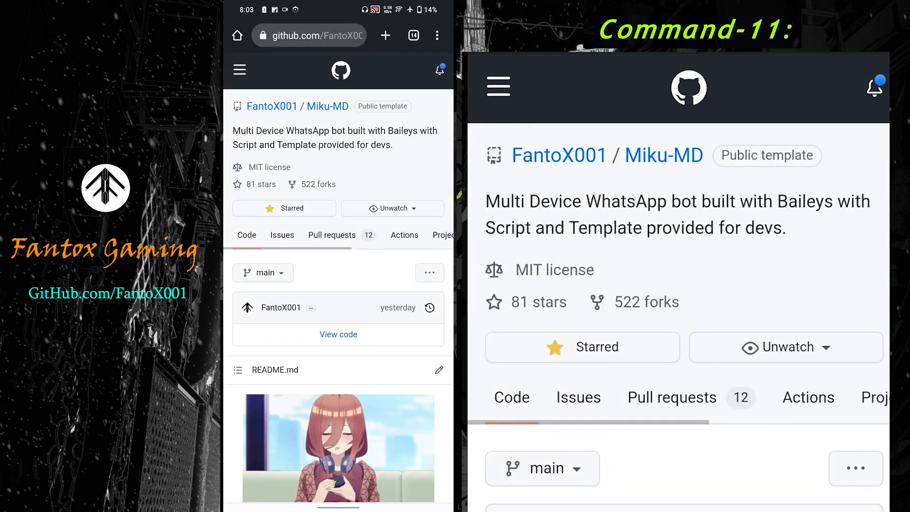
{"action": "left_click", "coordinate": [437, 35]}
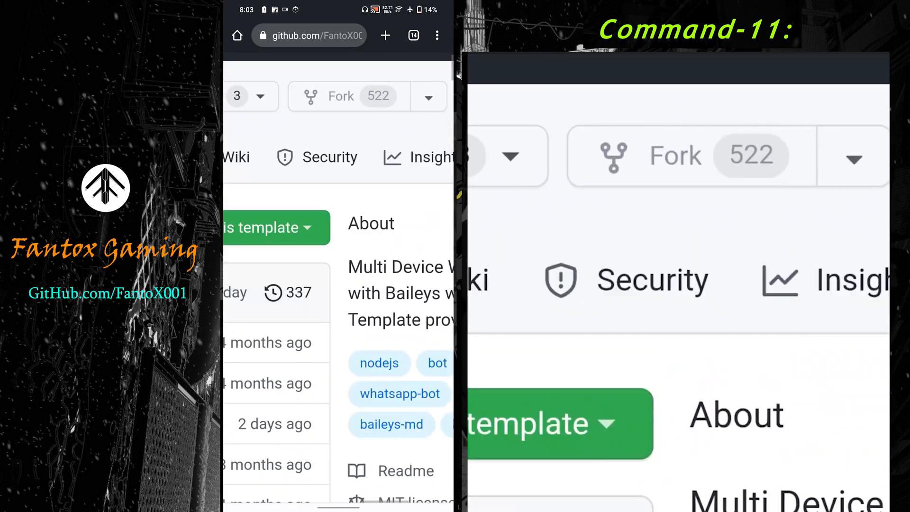
{"action": "scroll", "scroll_direction": "down", "scroll_amount": 3}
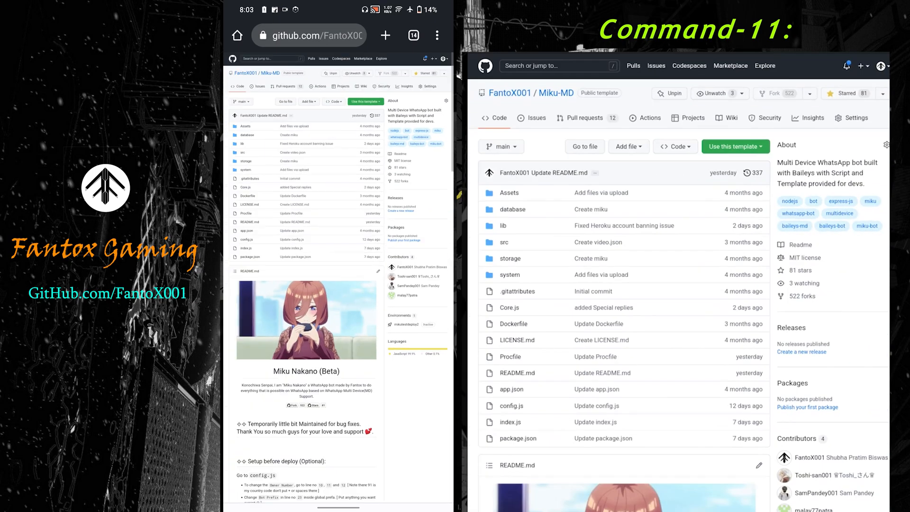
{"action": "scroll", "scroll_direction": "down", "scroll_amount": 3}
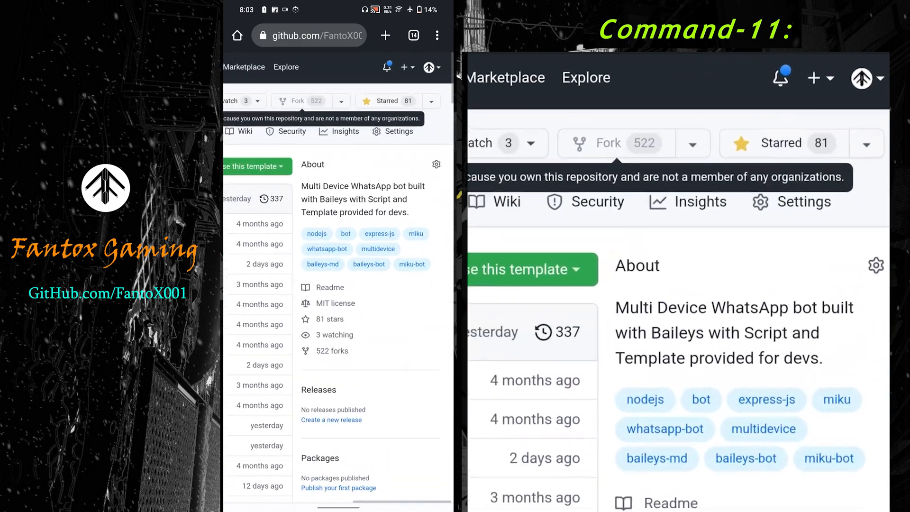
Step: Open config.js from the repository file list and scroll its code
{"action": "left_click", "coordinate": [429, 80]}
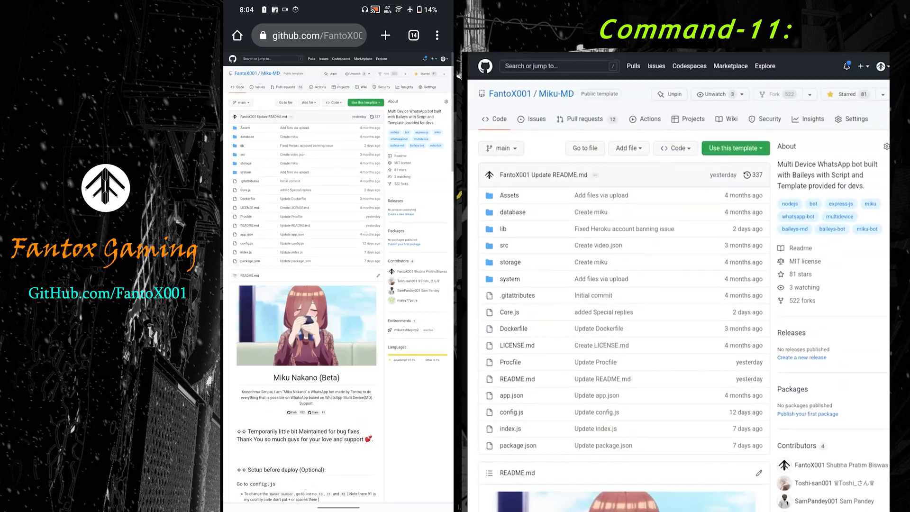
{"action": "scroll", "scroll_direction": "down", "scroll_amount": 3}
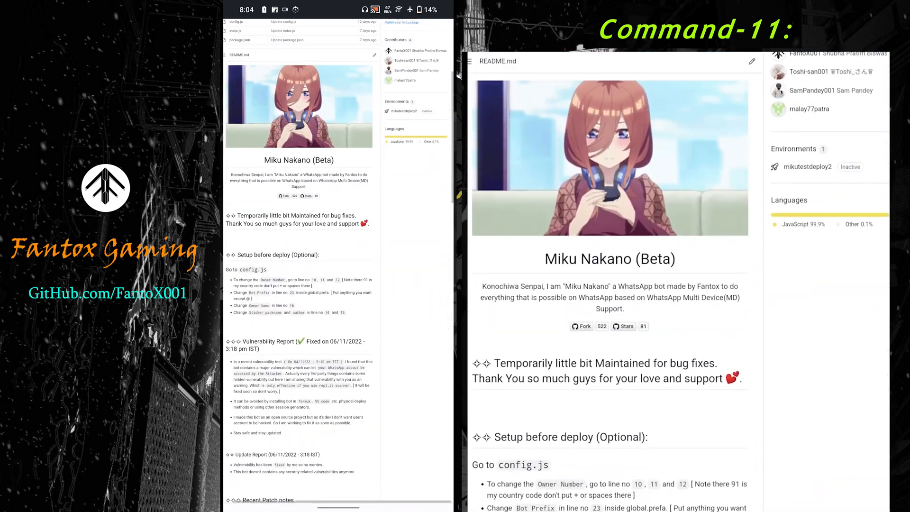
{"action": "scroll", "scroll_direction": "down", "scroll_amount": 3}
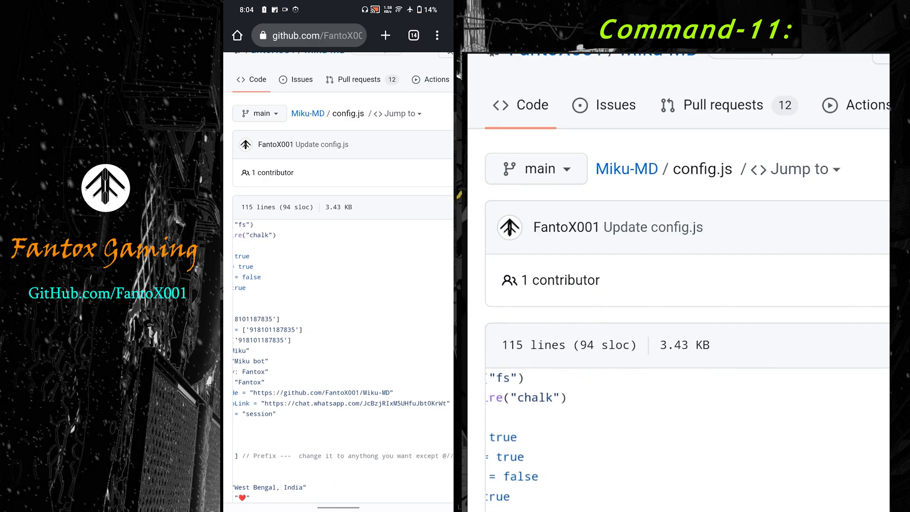
Step: Enter edit mode on config.js and inspect the Owner number and name lines
{"action": "scroll", "scroll_direction": "down", "scroll_amount": 3}
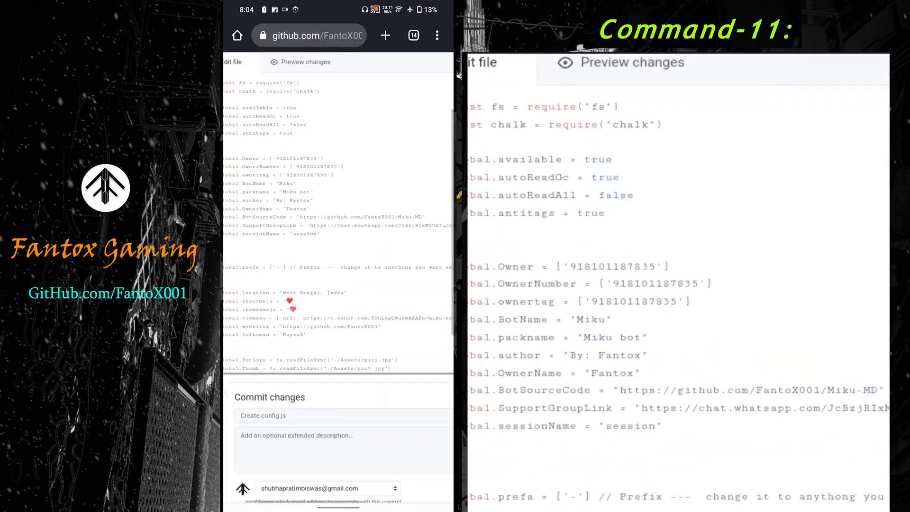
{"action": "scroll", "scroll_direction": "down", "scroll_amount": 3}
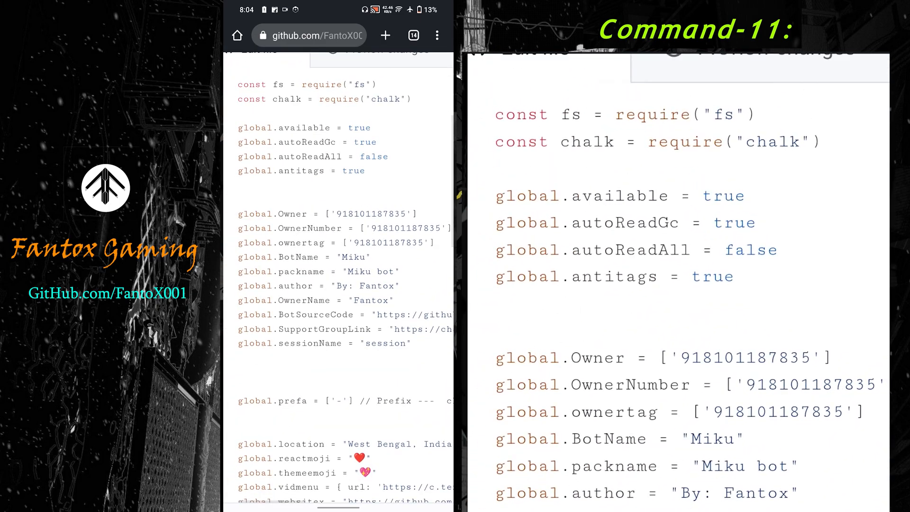
{"action": "scroll", "scroll_direction": "down", "scroll_amount": 3}
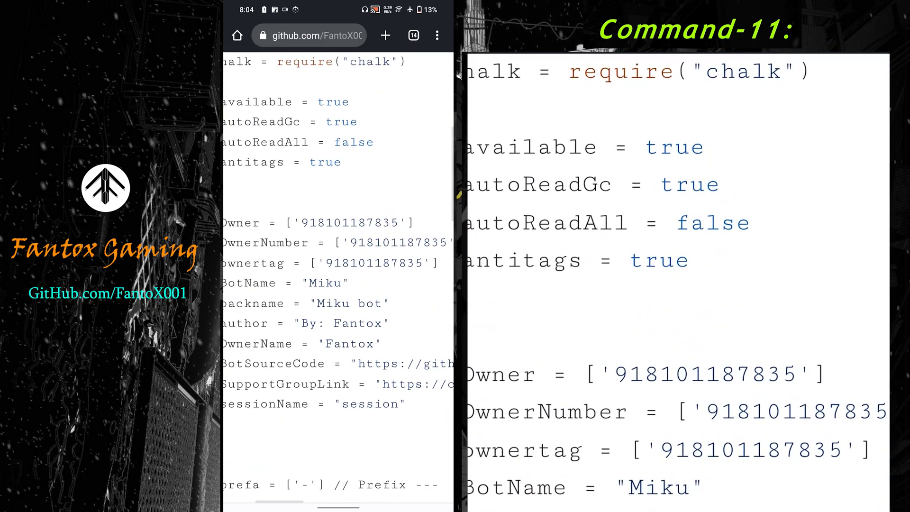
{"action": "left_click", "coordinate": [314, 222]}
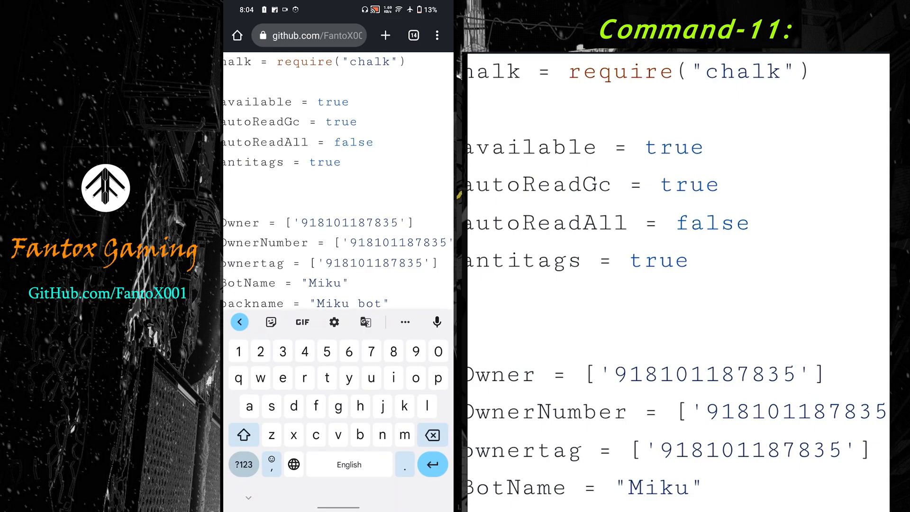
{"action": "double_click", "coordinate": [348, 222]}
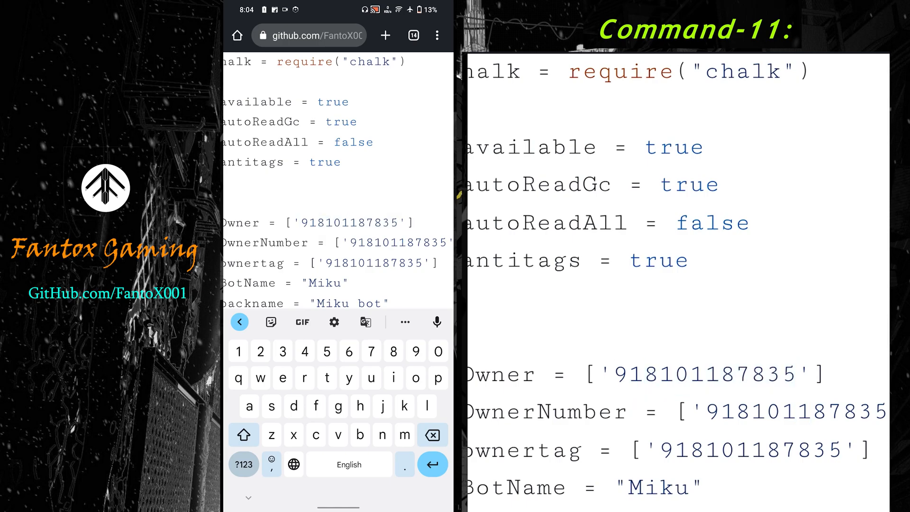
{"action": "scroll", "scroll_direction": "down", "scroll_amount": 3}
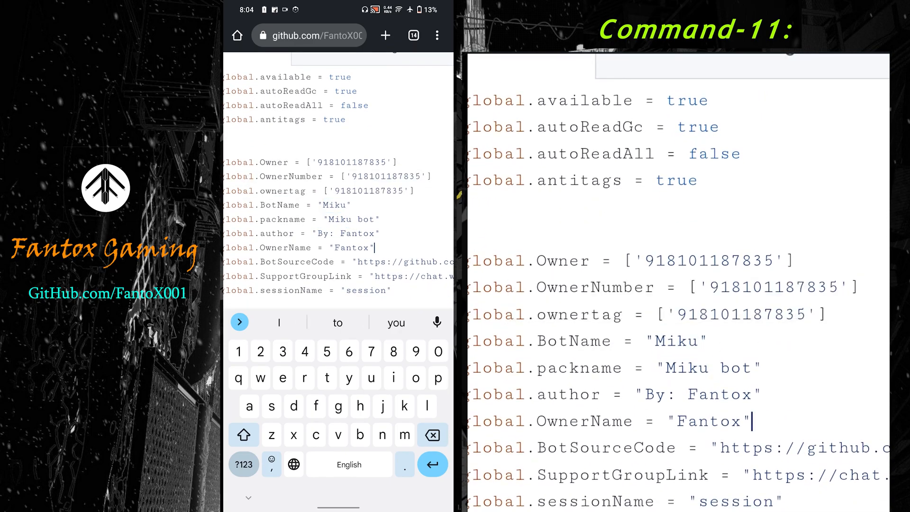
{"action": "double_click", "coordinate": [350, 248]}
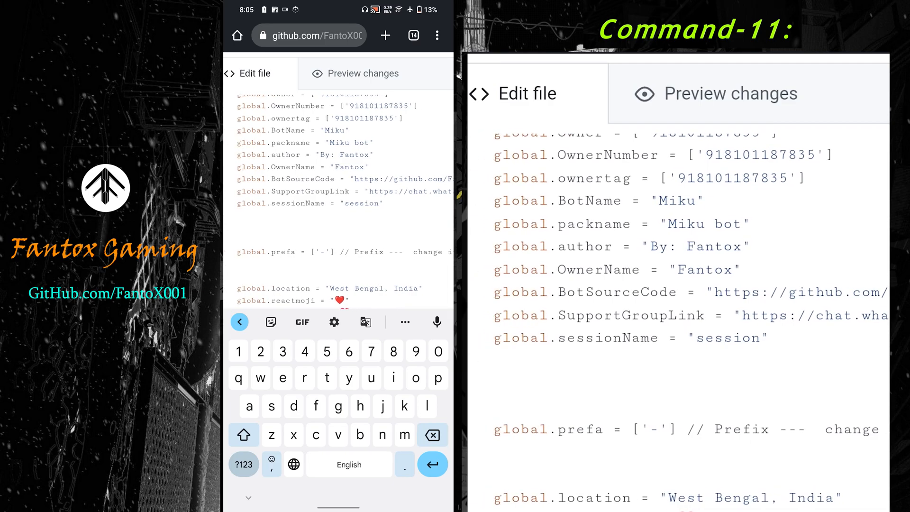
Step: Scroll down to Commit changes without committing, go back, and return to the Debian terminal
{"action": "left_click", "coordinate": [237, 240]}
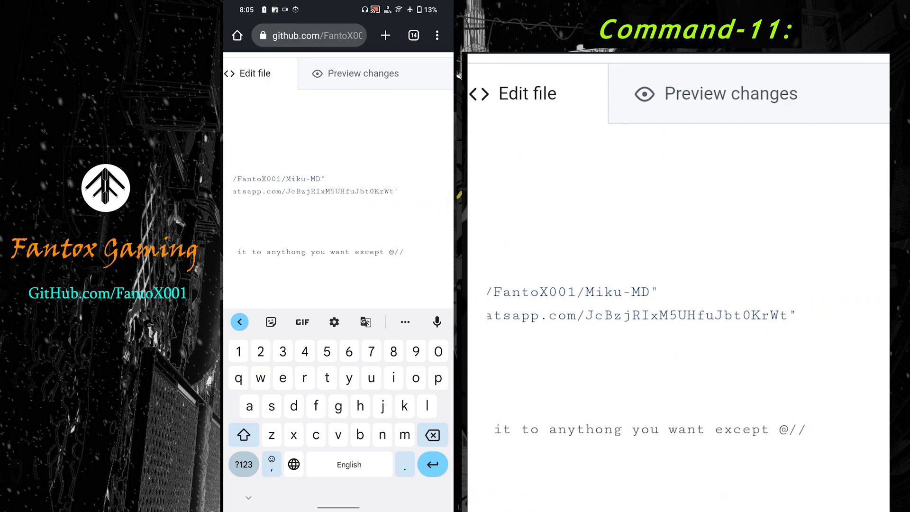
{"action": "scroll", "scroll_direction": "down", "scroll_amount": 3}
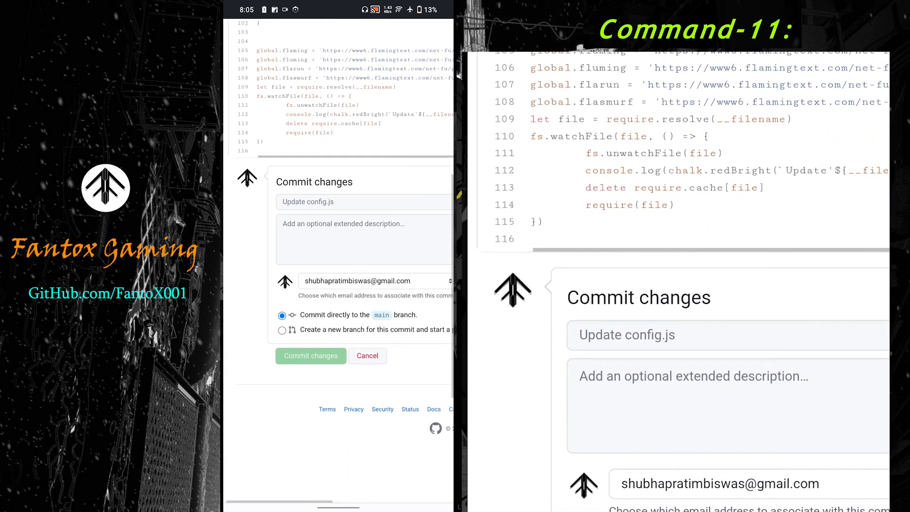
{"action": "scroll", "scroll_direction": "down", "scroll_amount": 3}
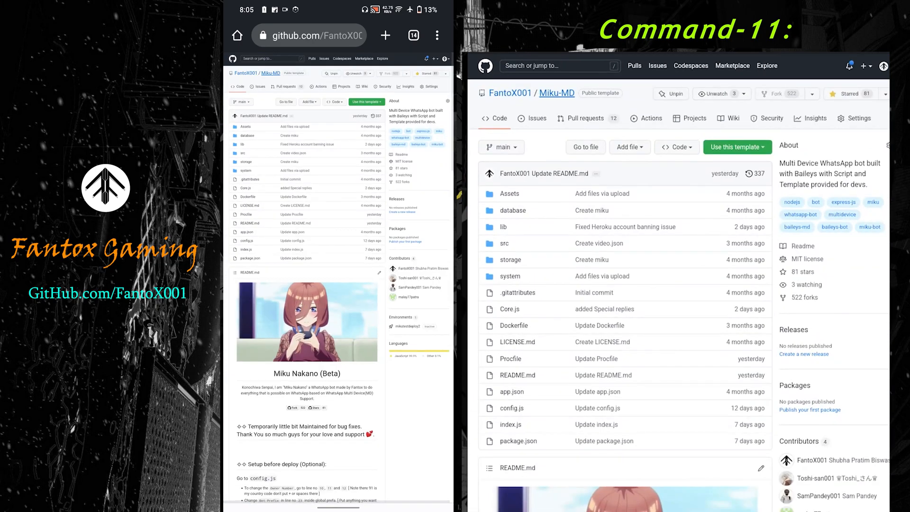
{"action": "left_click", "coordinate": [308, 35]}
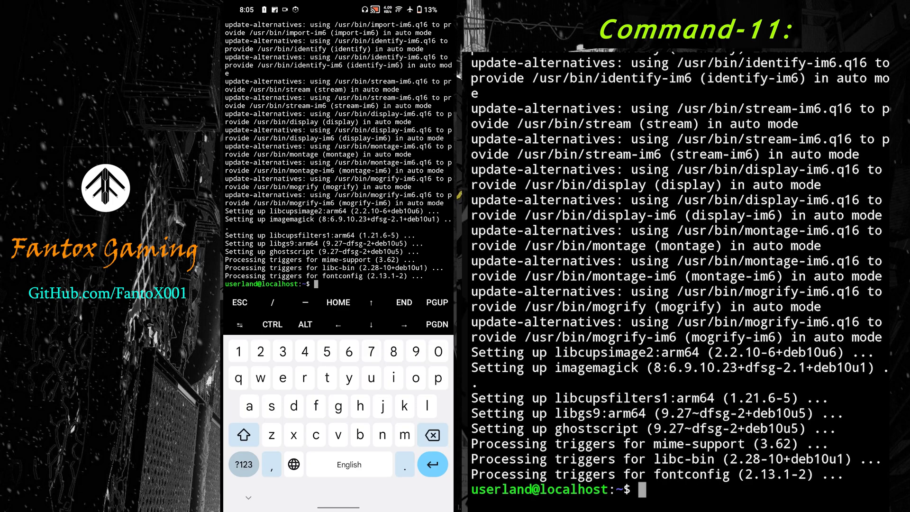
{"action": "left_click", "coordinate": [337, 377]}
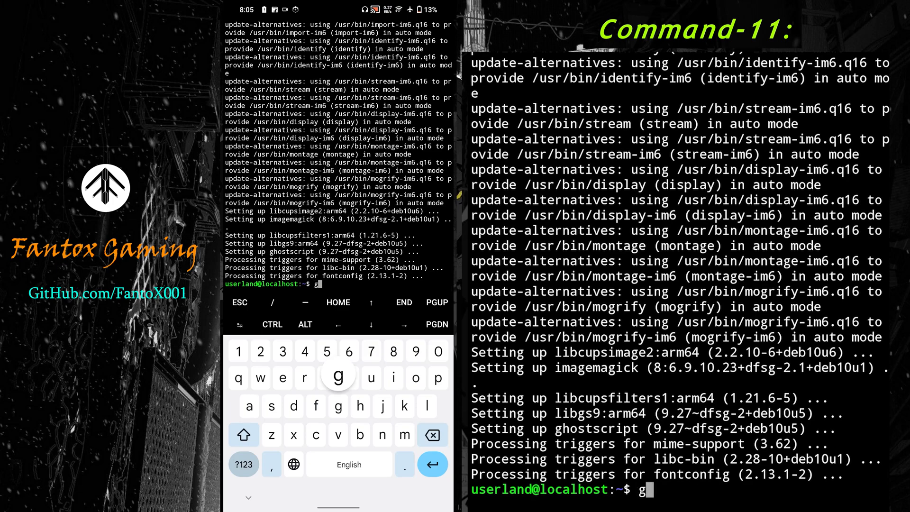
{"action": "type", "text": "it"}
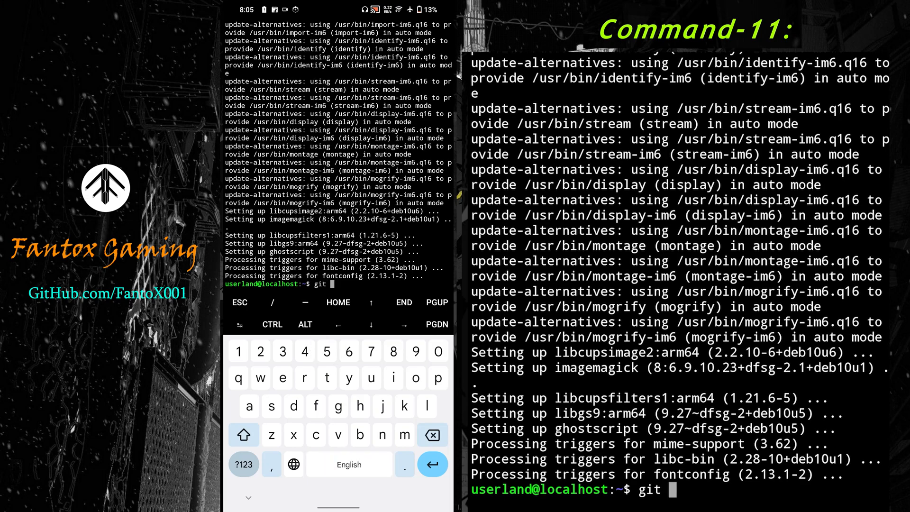
{"action": "type", "text": "clone"}
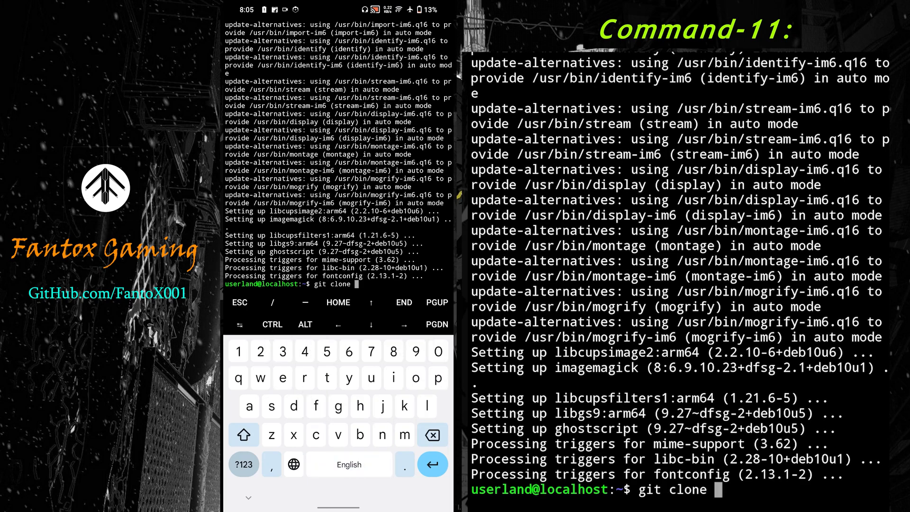
{"action": "type", "text": "https://github.com/FantoX001/Miku-MD"}
{"action": "type", "text": "ls"}
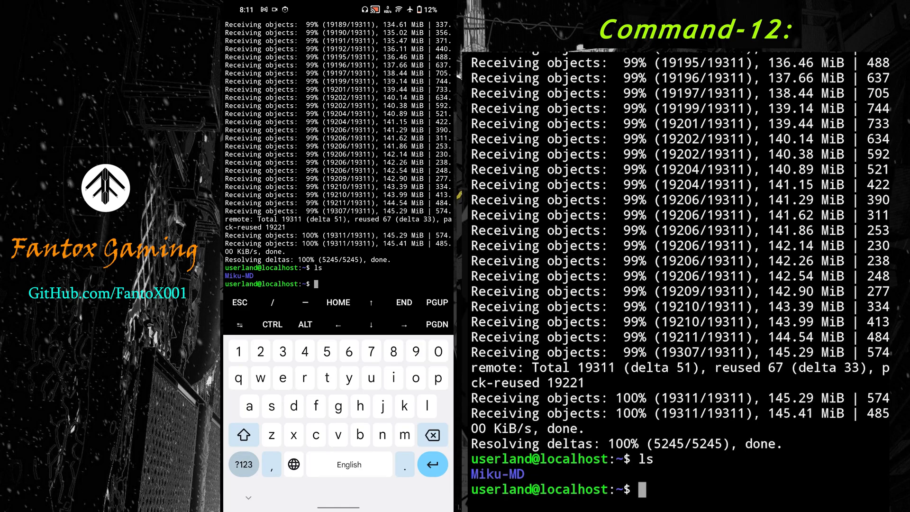
Step: Run 'cd Miku-MD' then 'ls' to list config.js, package.json and the source folders
{"action": "type", "text": "cd"}
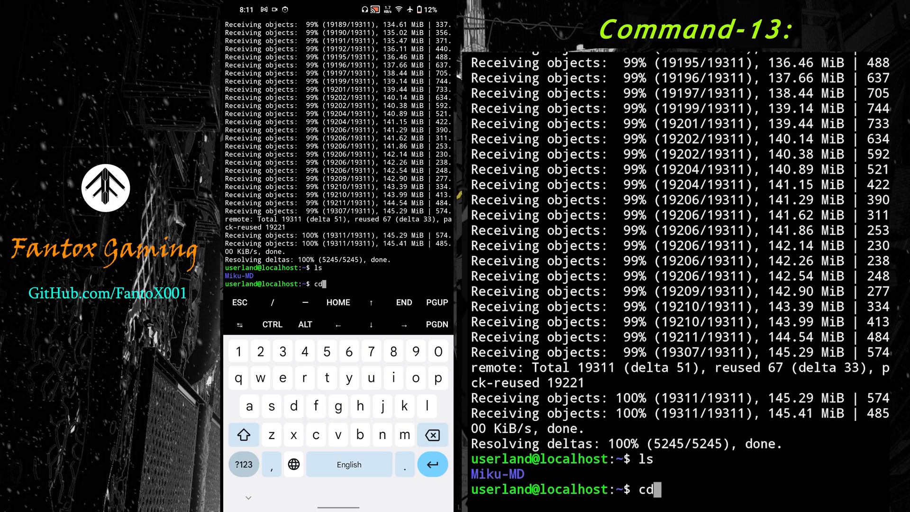
{"action": "type", "text": "Miku-M"}
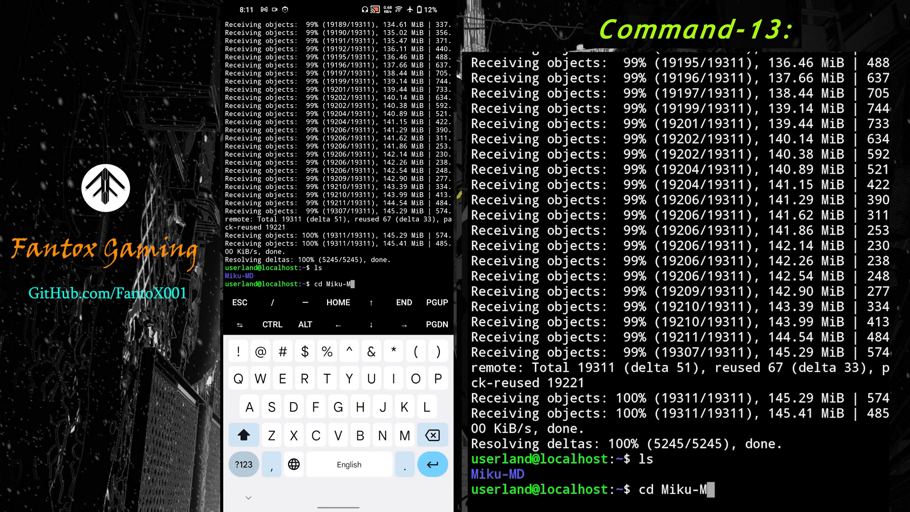
{"action": "type", "text": "D"}
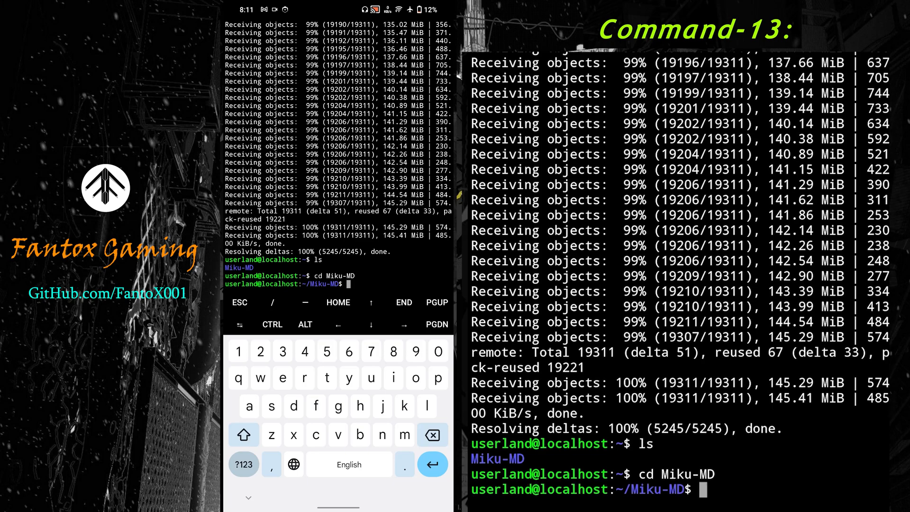
{"action": "type", "text": "l"}
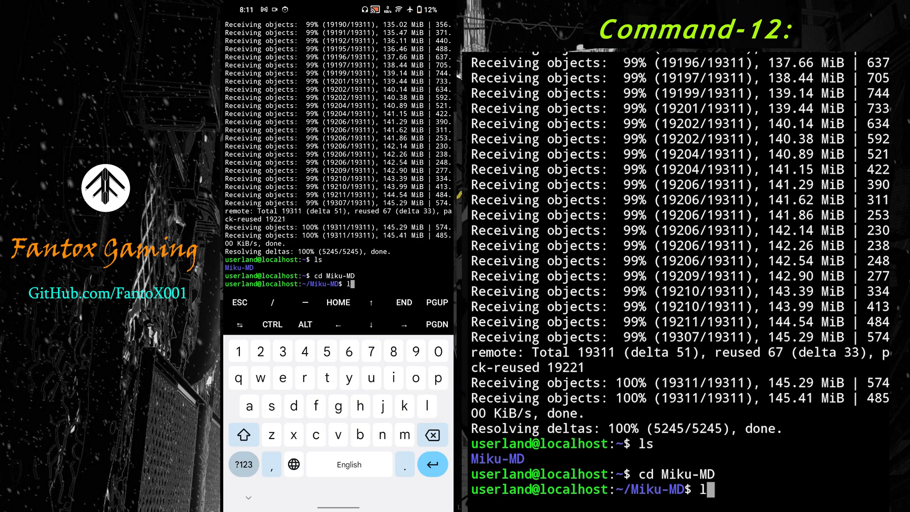
{"action": "key", "text": "Enter"}
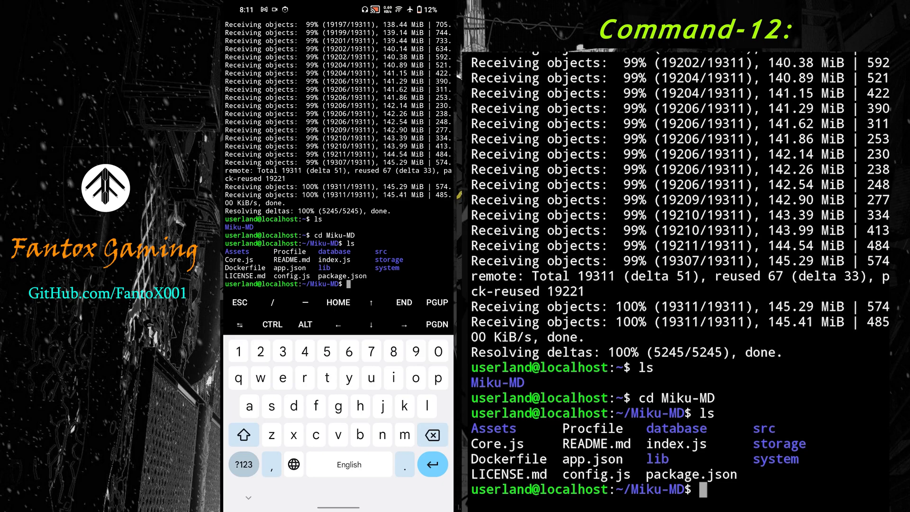
{"action": "type", "text": "npm"}
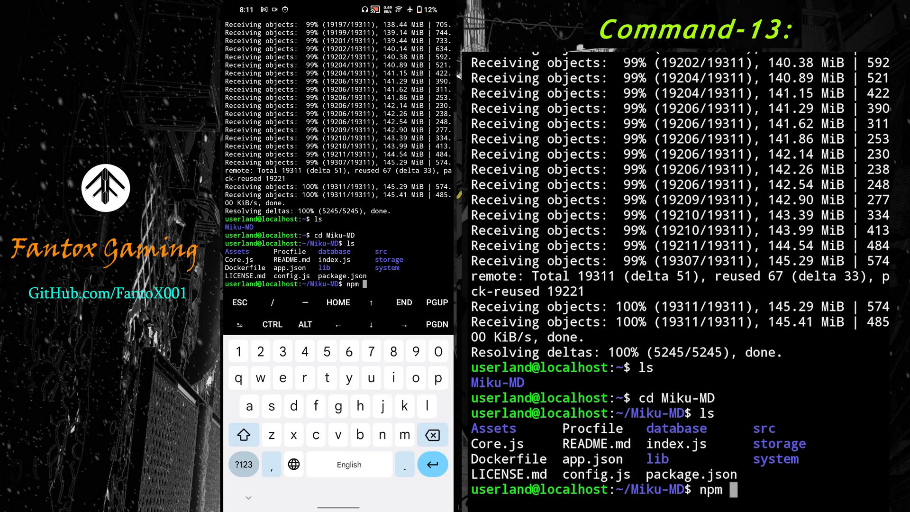
{"action": "type", "text": "i"}
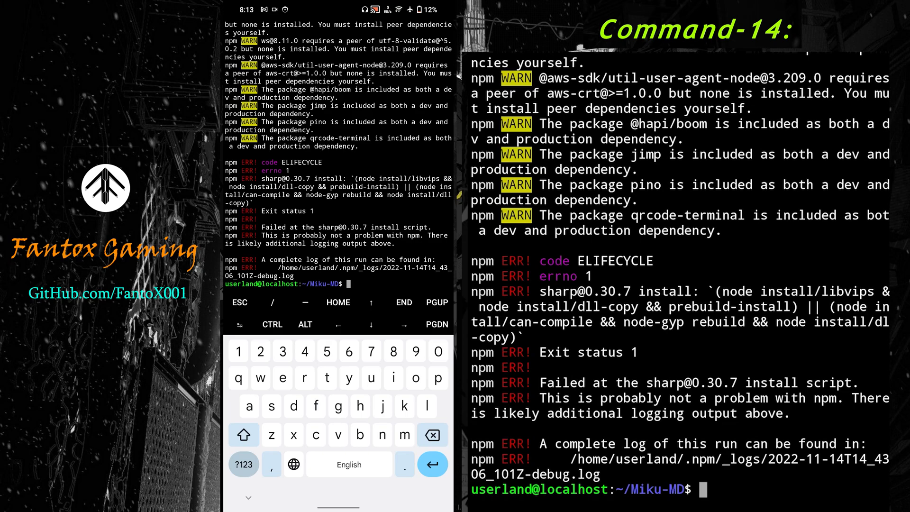
Step: Bring up the saved note listing the bot's setup commands
{"action": "type", "text": "cd"}
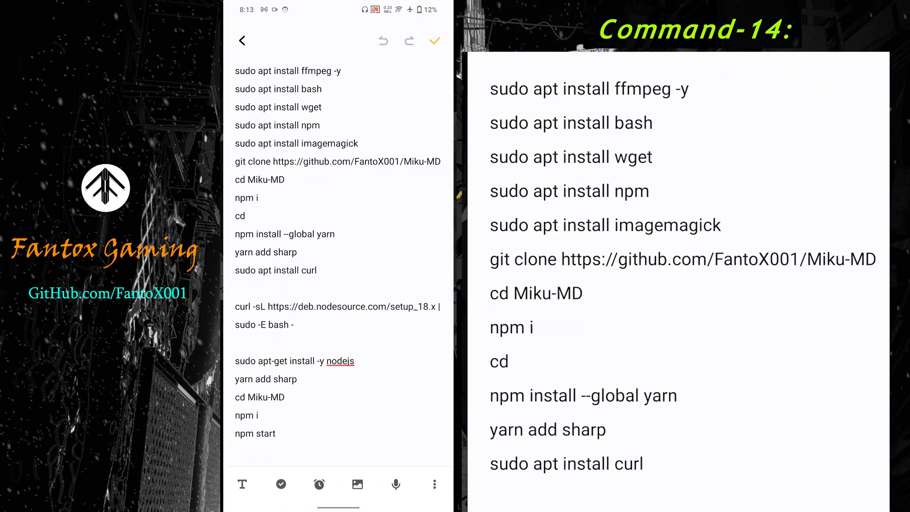
Step: Install curl in the Debian terminal, confirming with y, and queue the NodeSource setup_18.x command
{"action": "double_click", "coordinate": [284, 234]}
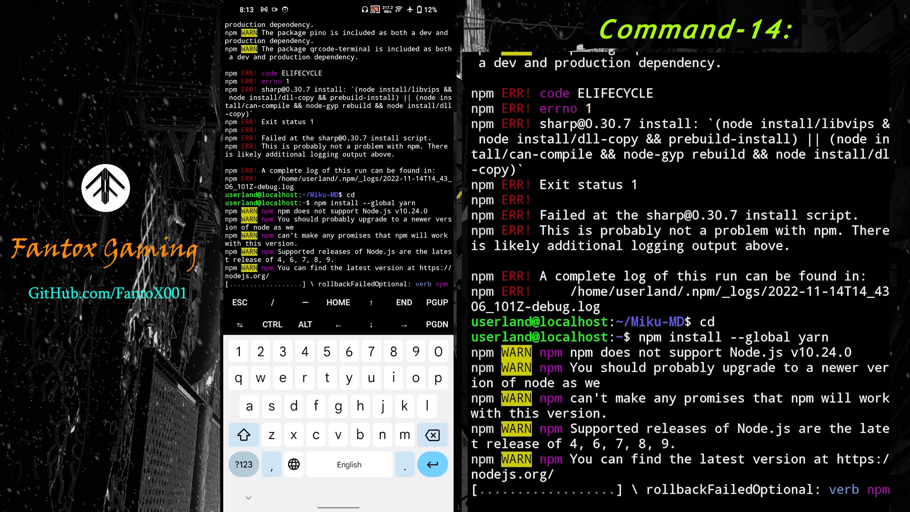
{"action": "scroll", "scroll_direction": "down", "scroll_amount": 3}
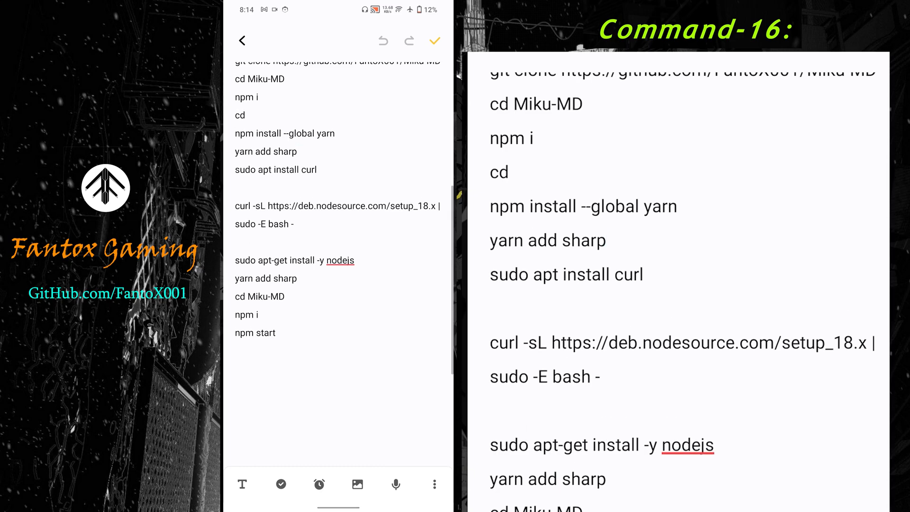
{"action": "double_click", "coordinate": [275, 169]}
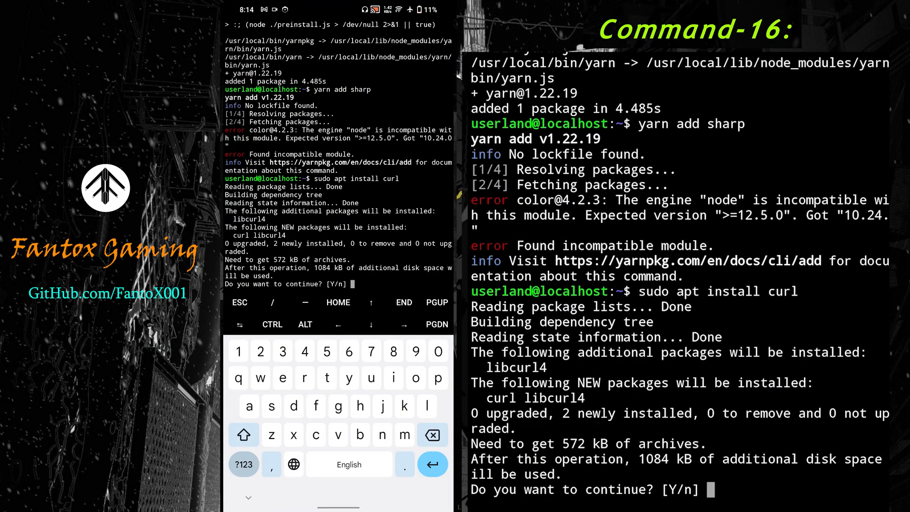
{"action": "type", "text": "y"}
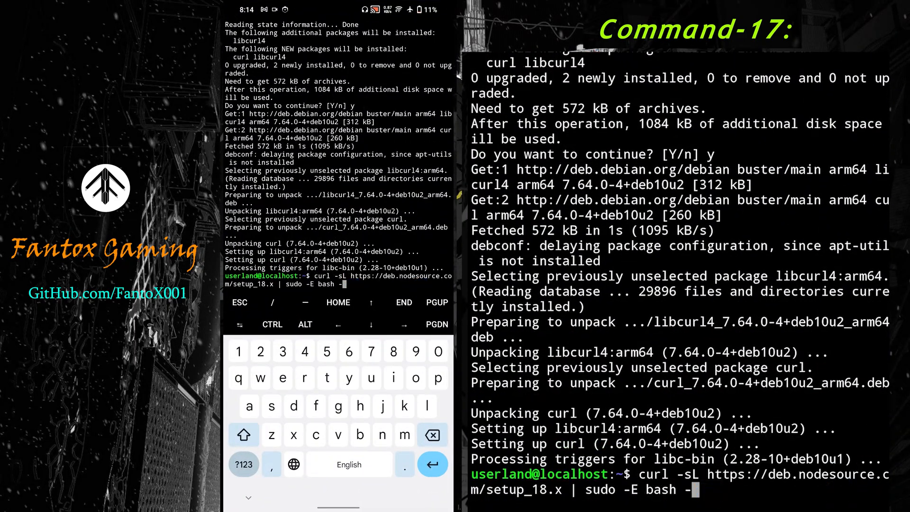
Step: Run the NodeSource setup_18.x script so Node.js installs and yarn add sharp succeeds
{"action": "key", "text": "Return"}
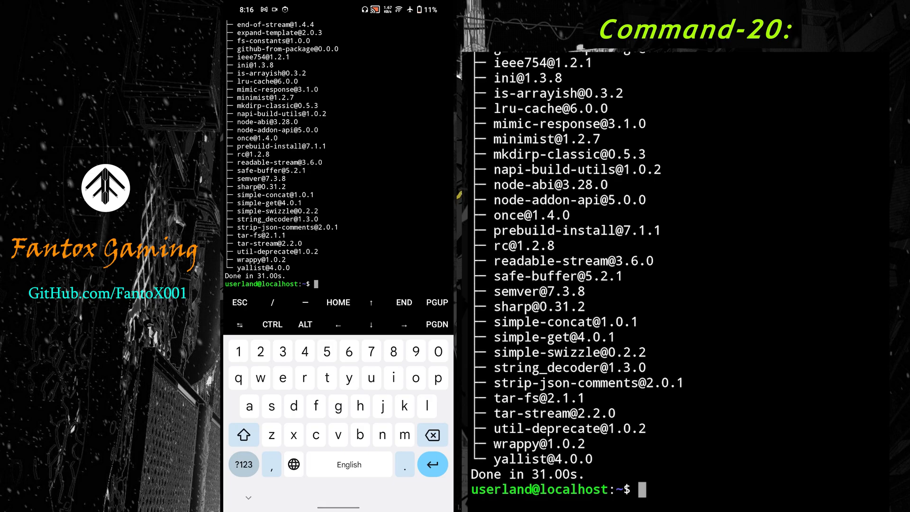
Step: Enter the Miku-MD folder and install its dependencies with npm i
{"action": "type", "text": "cd"}
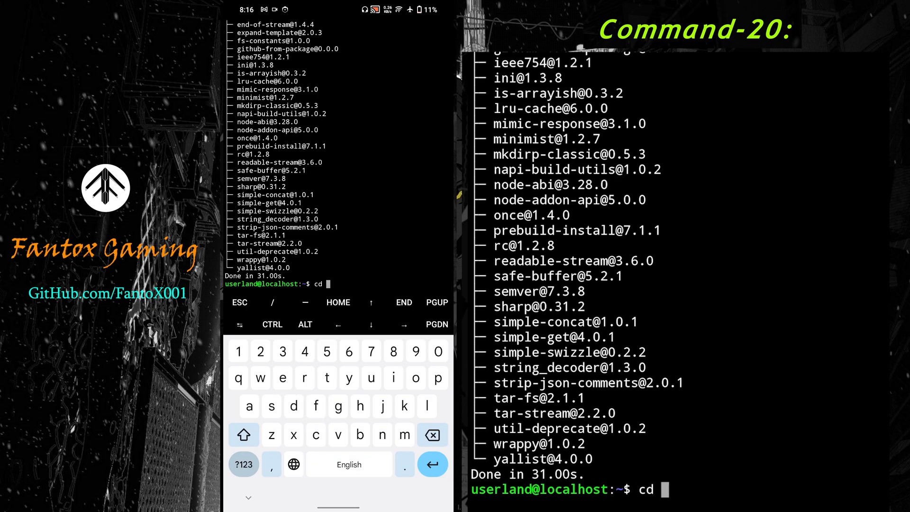
{"action": "type", "text": "Mik"}
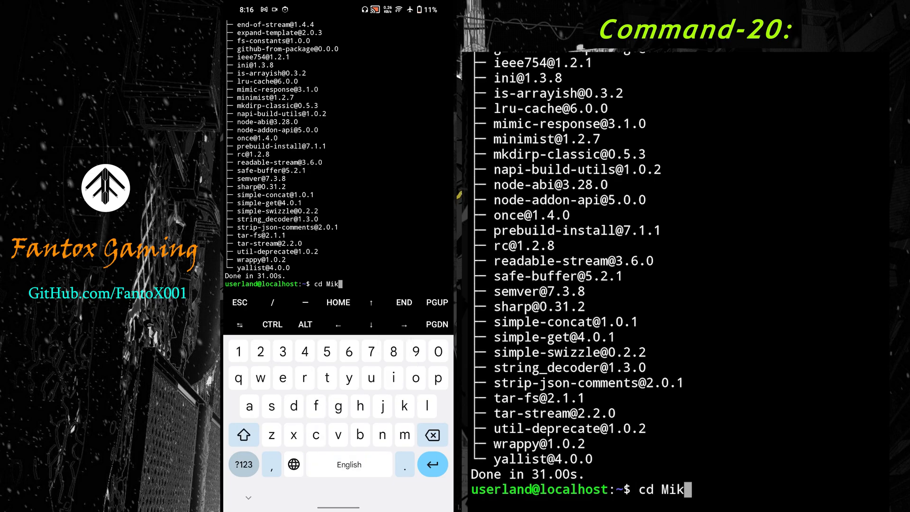
{"action": "type", "text": "u-MD"}
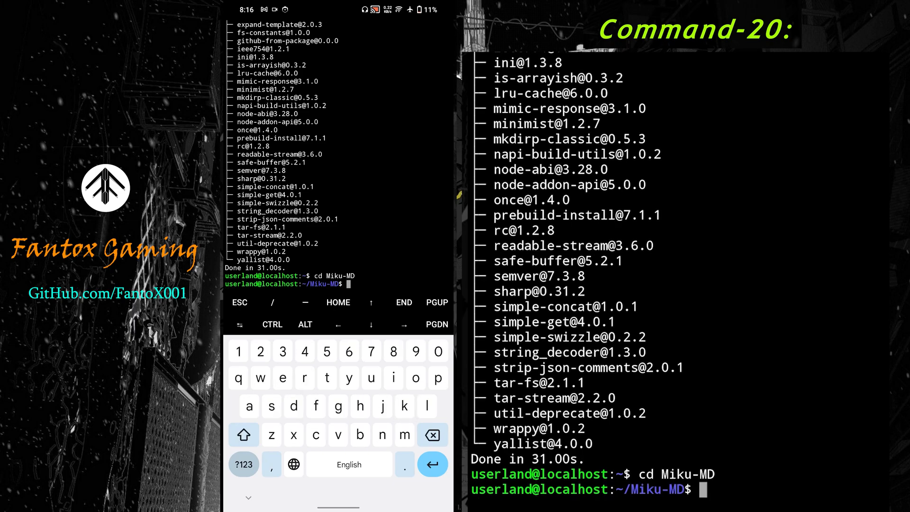
{"action": "type", "text": "npn"}
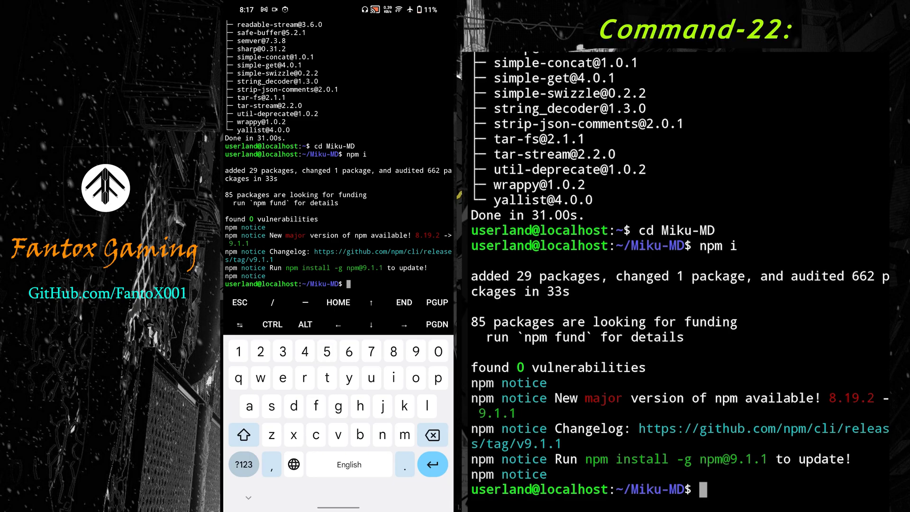
Step: Start the bot with npm start so its pairing QR code appears
{"action": "type", "text": "npm"}
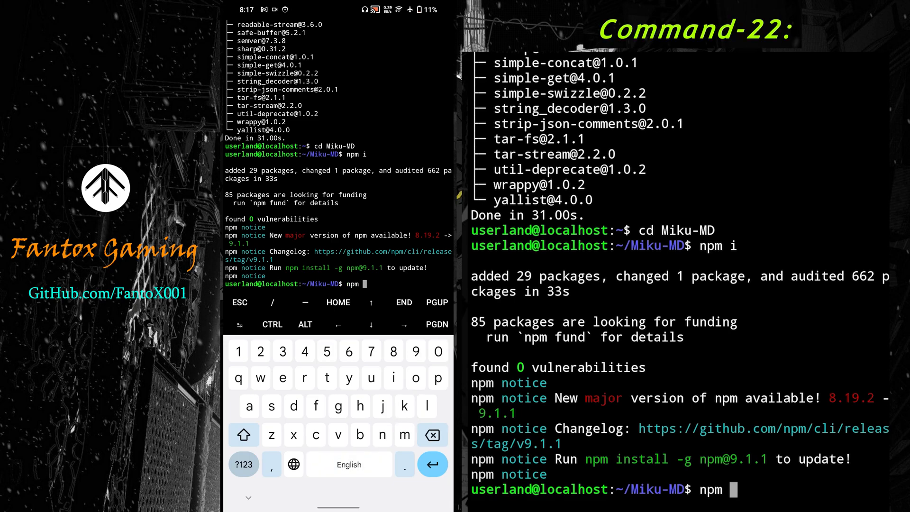
{"action": "type", "text": "star"}
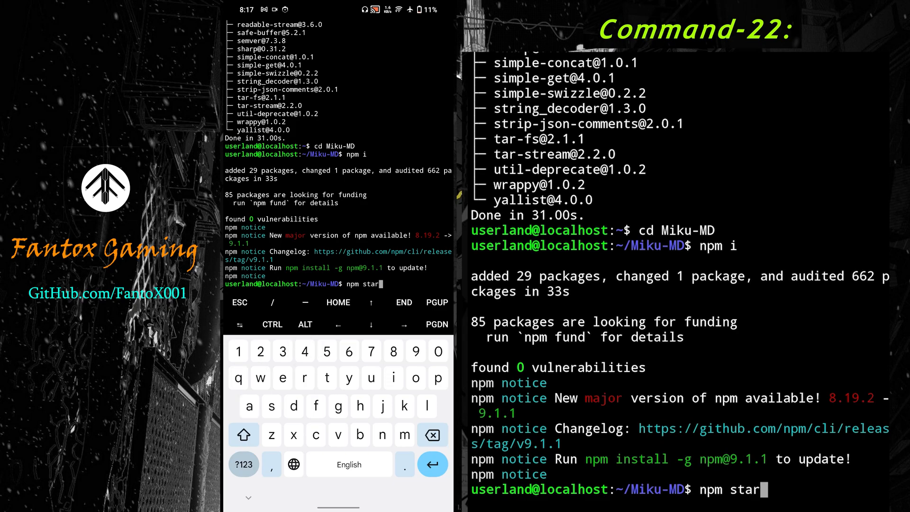
{"action": "type", "text": "t"}
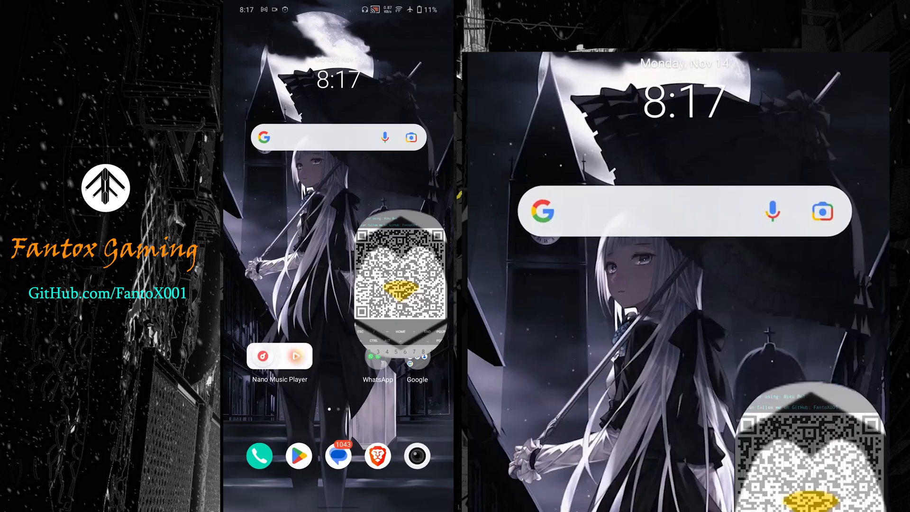
Step: Link the running bot as a new WhatsApp device via Linked devices and scan its QR code
{"action": "left_click", "coordinate": [376, 456]}
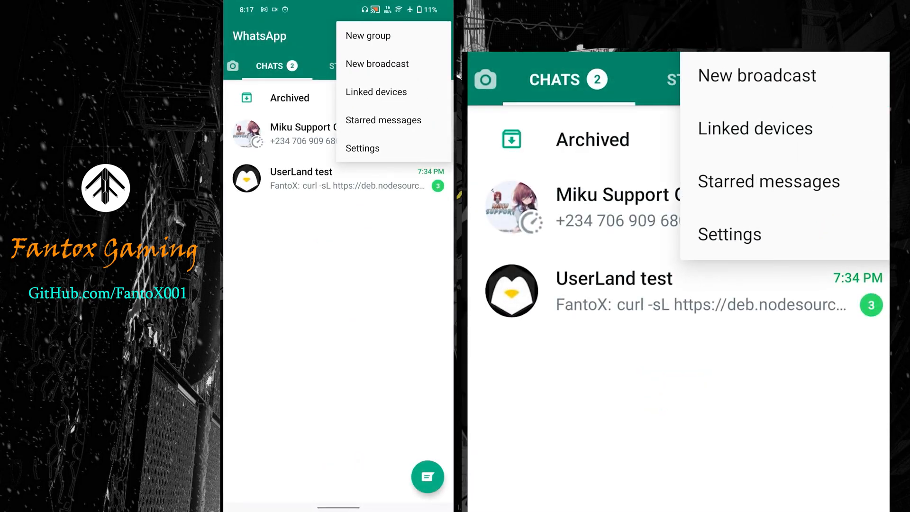
{"action": "left_click", "coordinate": [376, 91]}
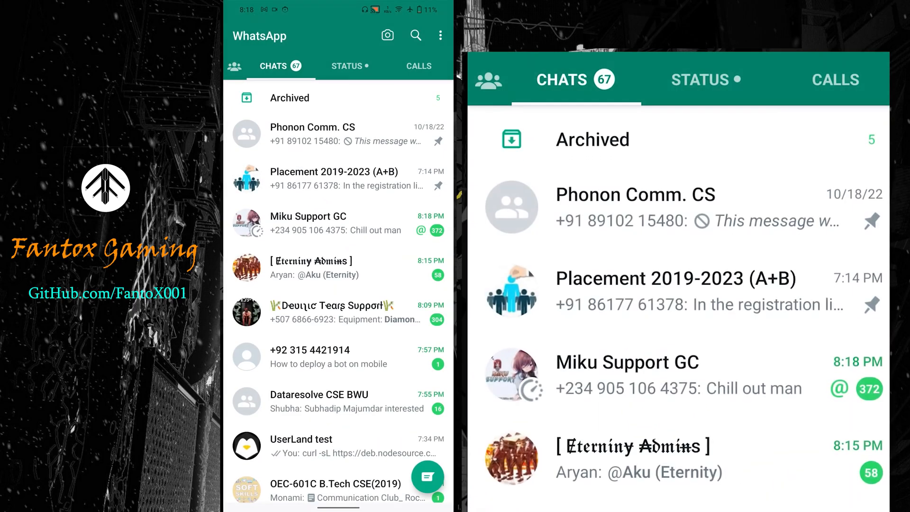
Step: Send -play heat waves in the UserLAnd test chat and receive the bot's YouTube result and audio
{"action": "left_click", "coordinate": [301, 446]}
{"action": "type", "text": "-play"}
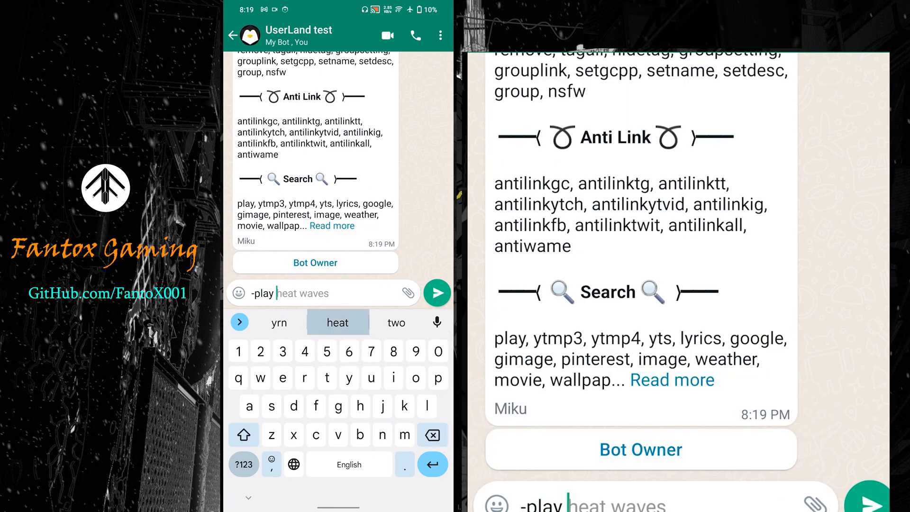
{"action": "left_click", "coordinate": [436, 292]}
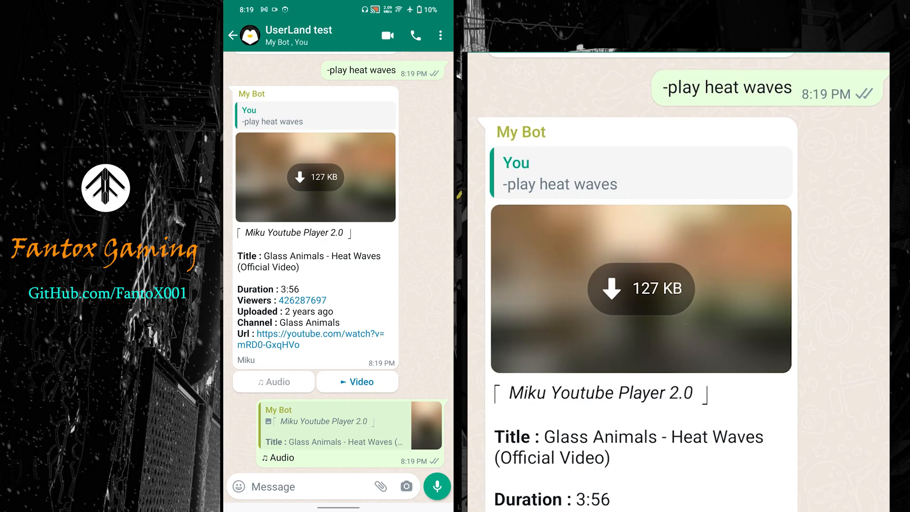
{"action": "scroll", "scroll_direction": "down", "scroll_amount": 3}
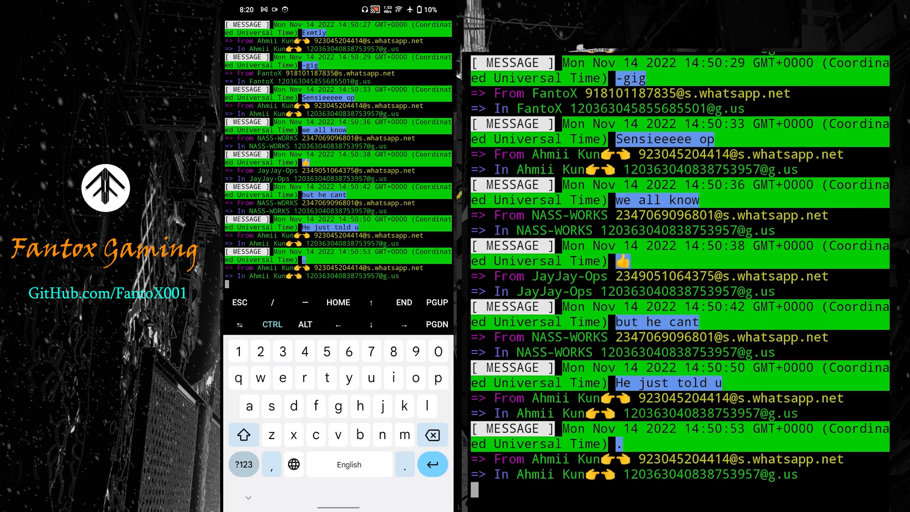
Step: Stop the running npm start bot process with Ctrl+C and return home
{"action": "key", "text": "ctrl+c"}
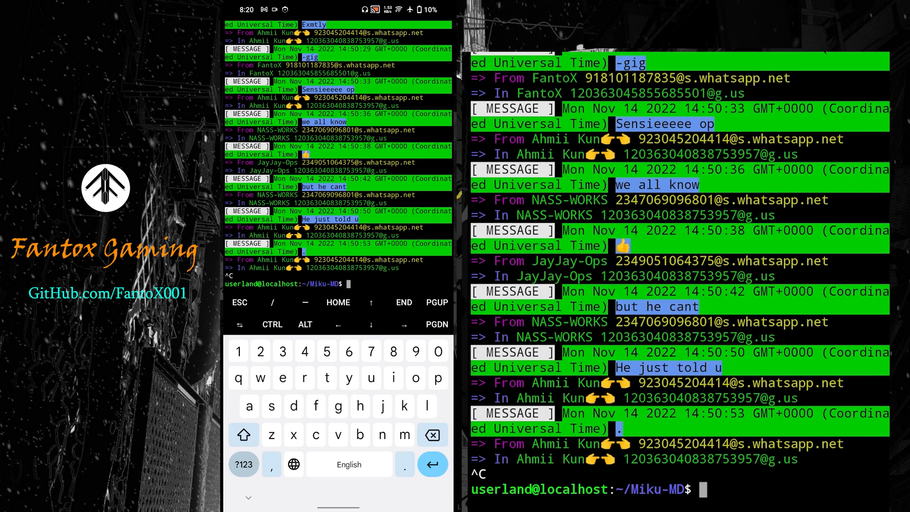
{"action": "scroll", "scroll_direction": "down", "scroll_amount": 3}
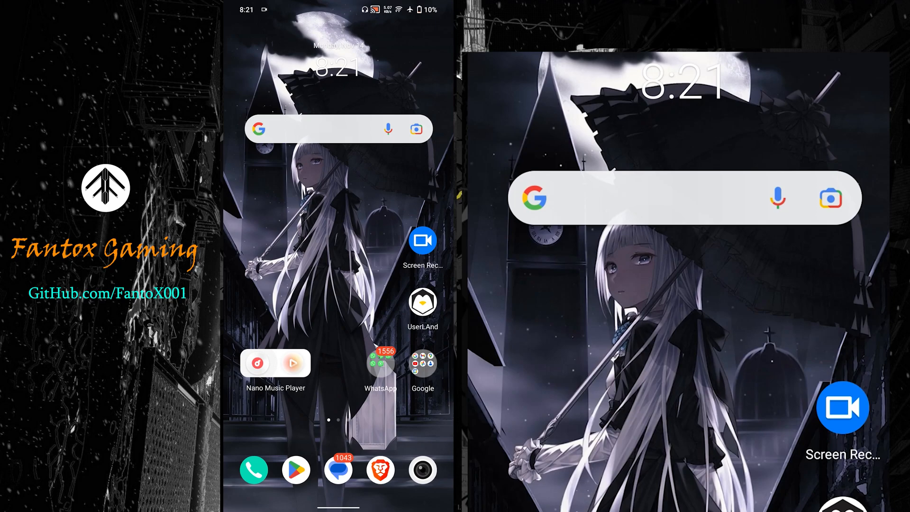
Step: Reopen UserLAnd's debian session and enter the Miku-MD folder
{"action": "left_click", "coordinate": [423, 301]}
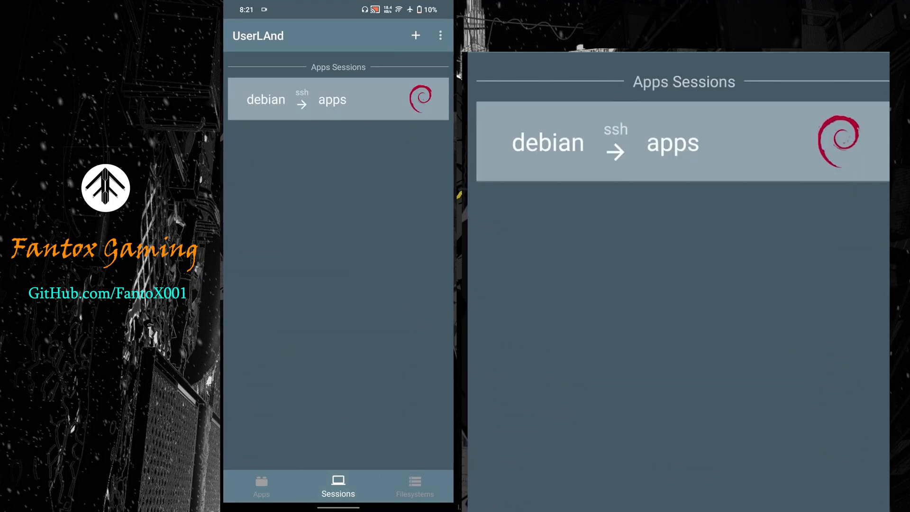
{"action": "left_click", "coordinate": [337, 98]}
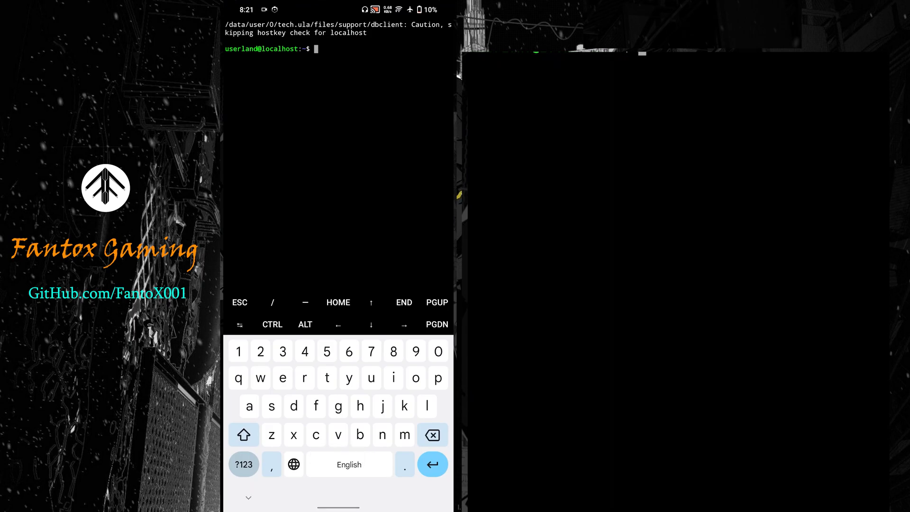
{"action": "type", "text": "cd Mi"}
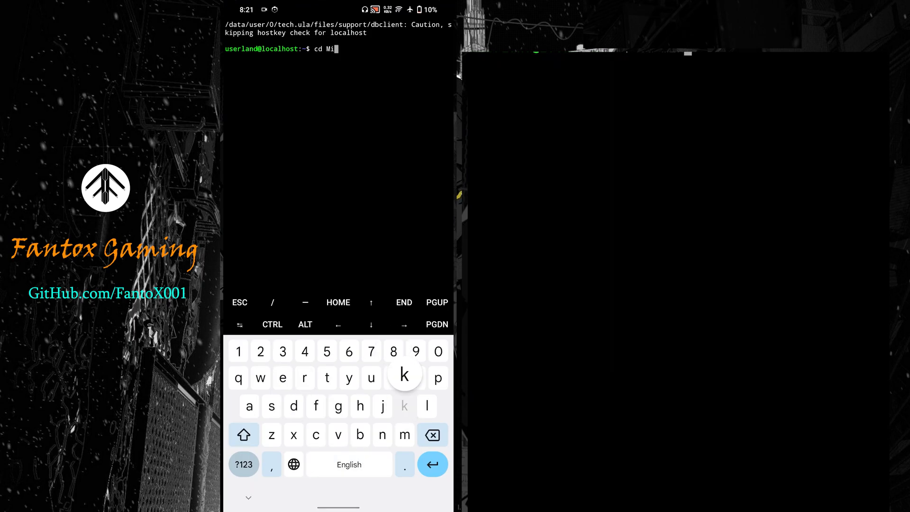
{"action": "type", "text": "ku-MD"}
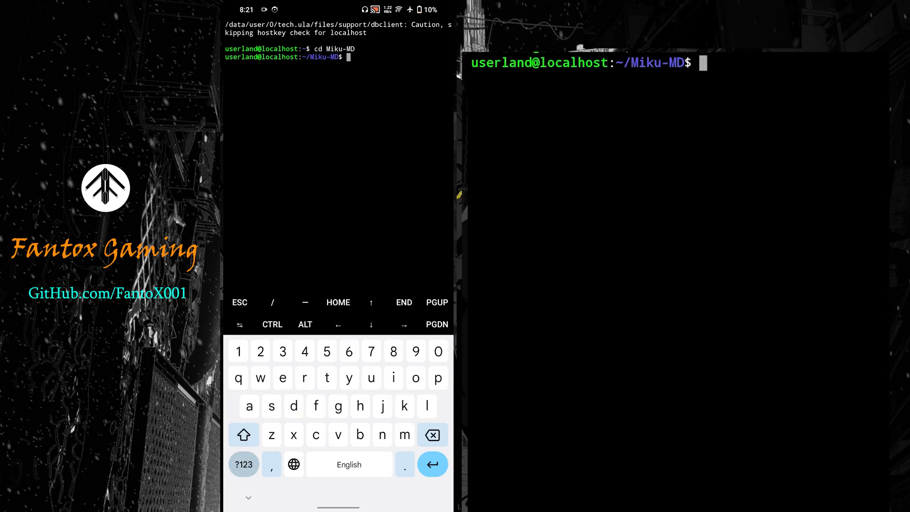
Step: Restart the bot with npm start and begin messaging it in the WhatsApp test chat
{"action": "type", "text": "npm"}
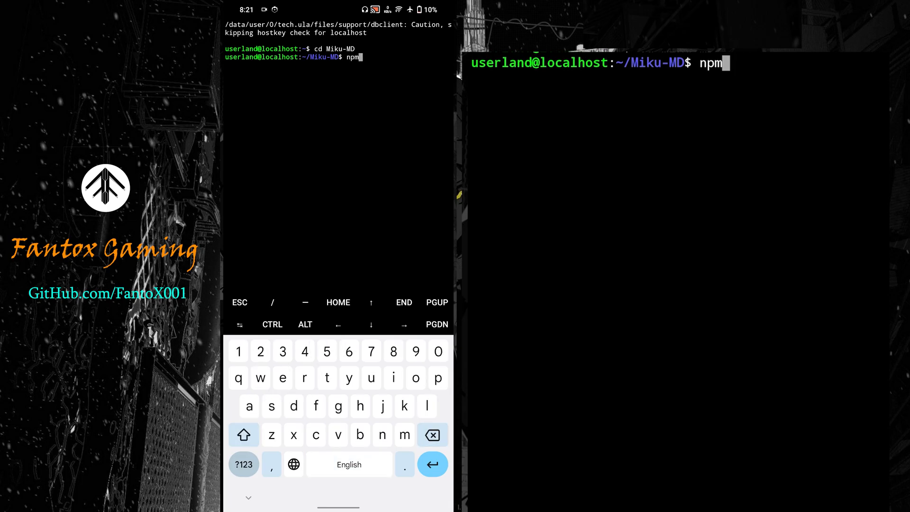
{"action": "type", "text": "start"}
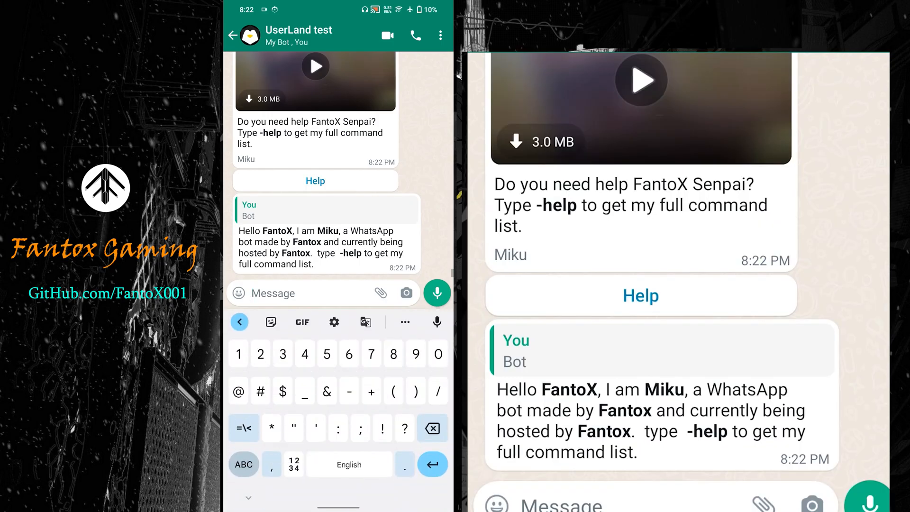
{"action": "left_click", "coordinate": [314, 293]}
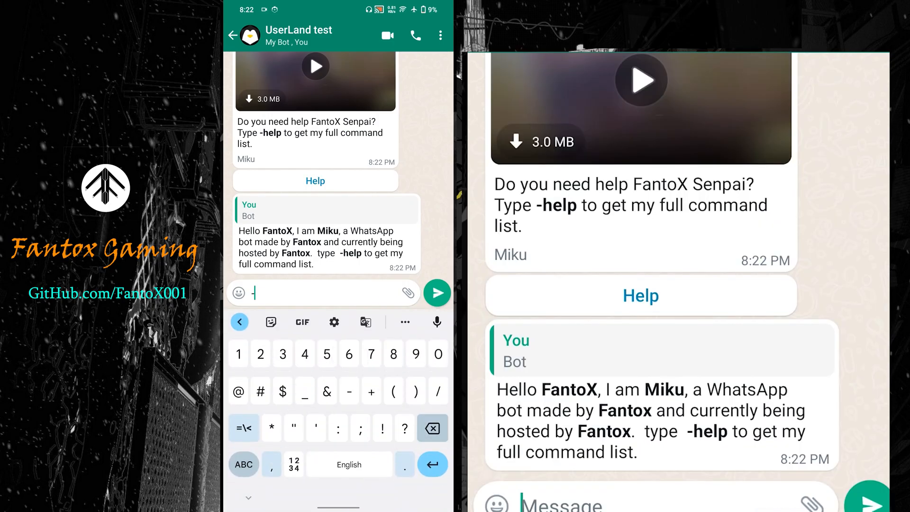